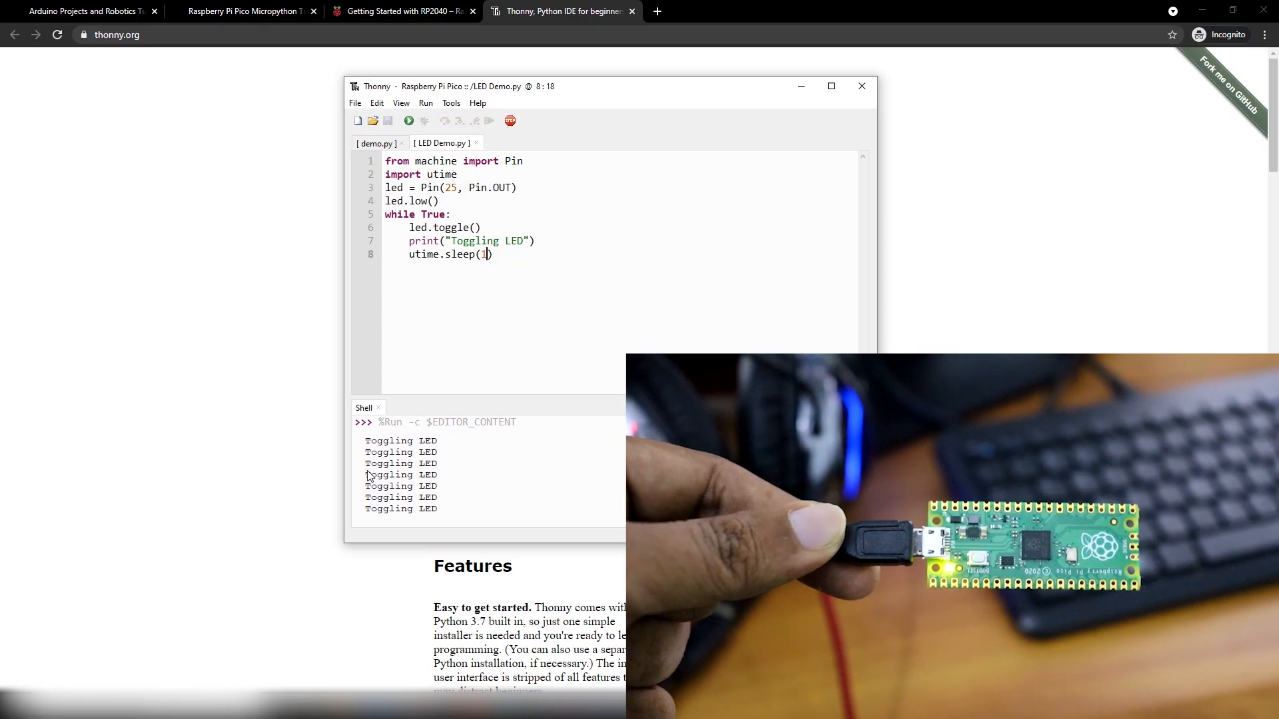
Step: Bring up the rootsaid.com article list tab in Chrome
left_click_drag(365, 452, 438, 486)
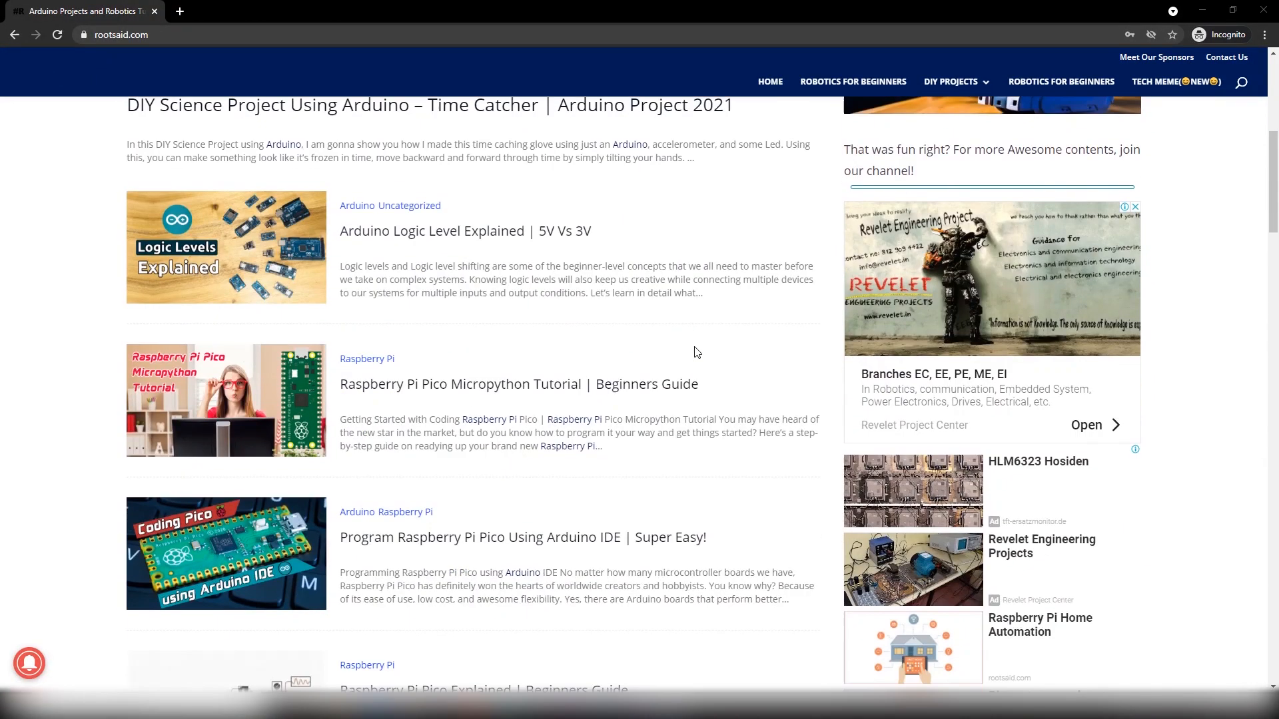
Step: Open the Raspberry Pi Pico MicroPython tutorial post and scroll to Step 1's documentation link
left_click(518, 384)
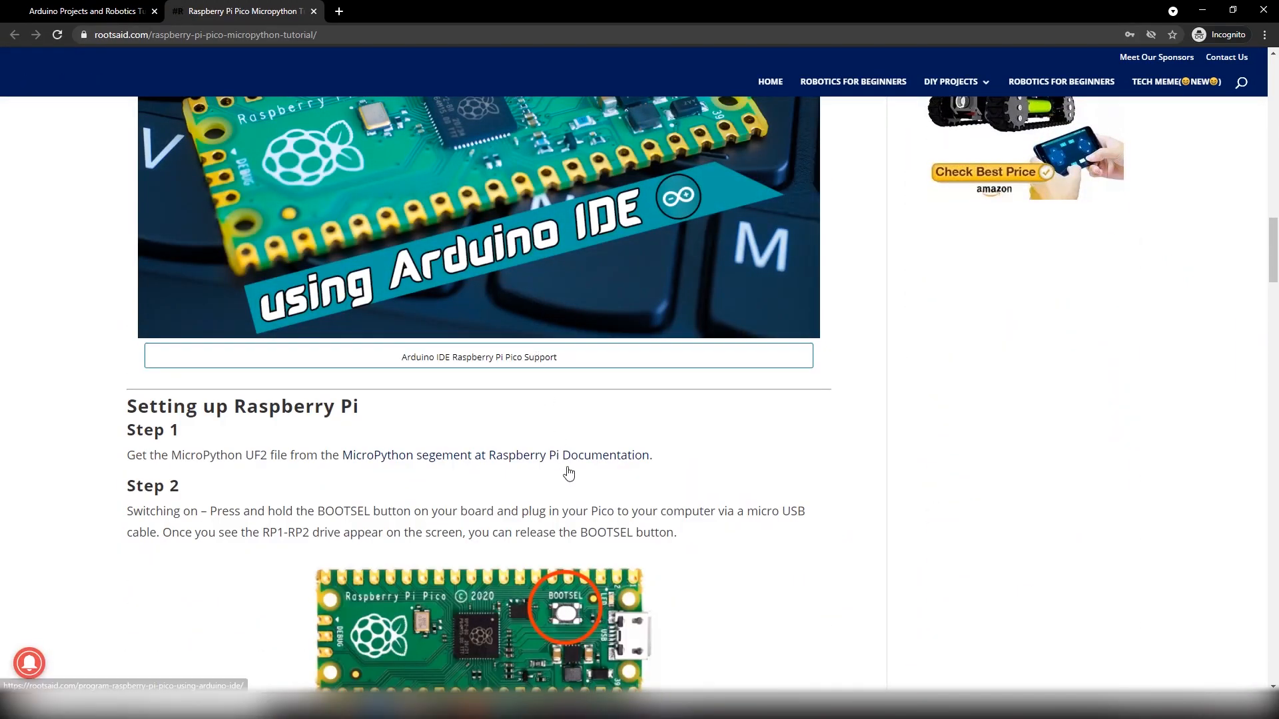
scroll("down", 3)
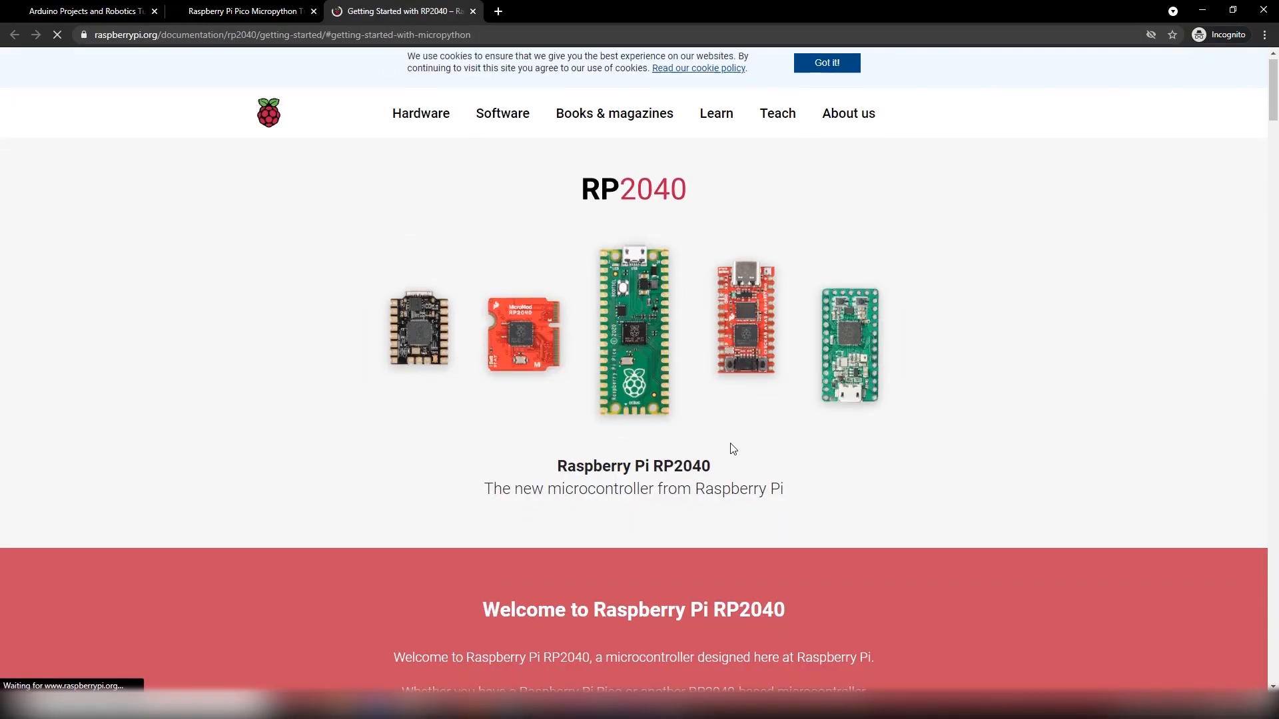
Step: Download the MicroPython UF2 firmware file from the Getting started with MicroPython section
scroll("down", 3)
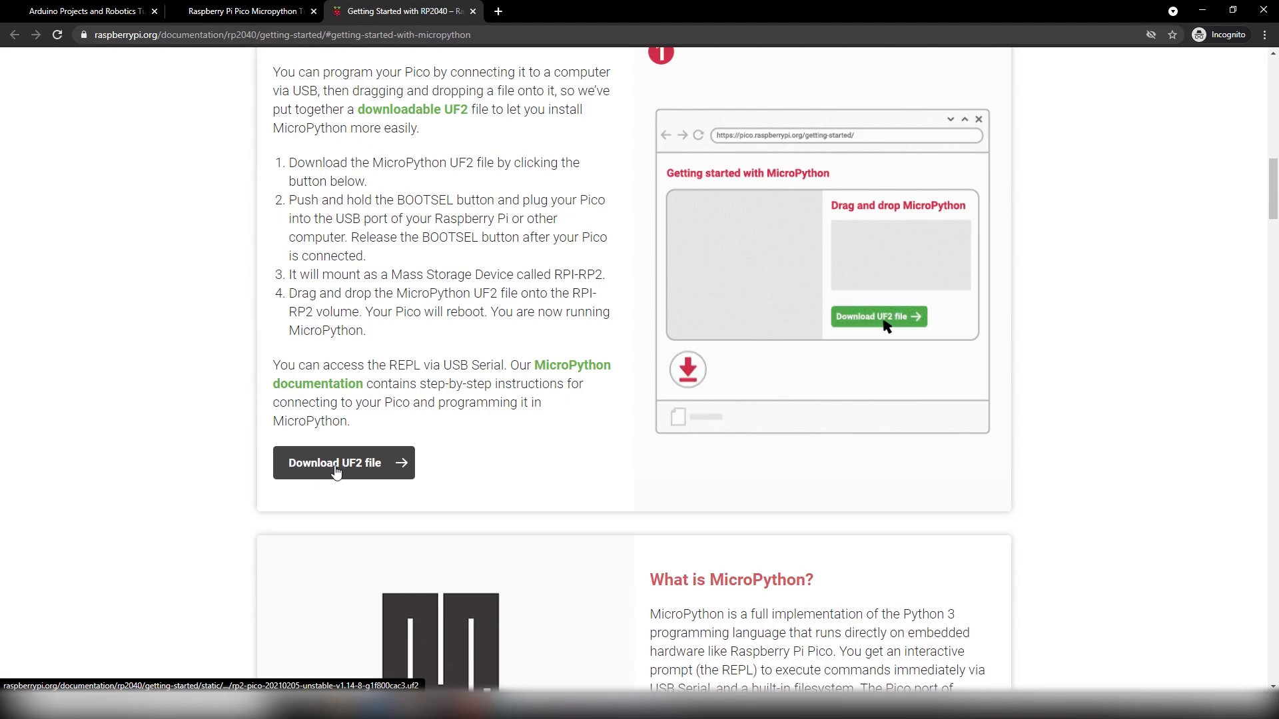
left_click(342, 462)
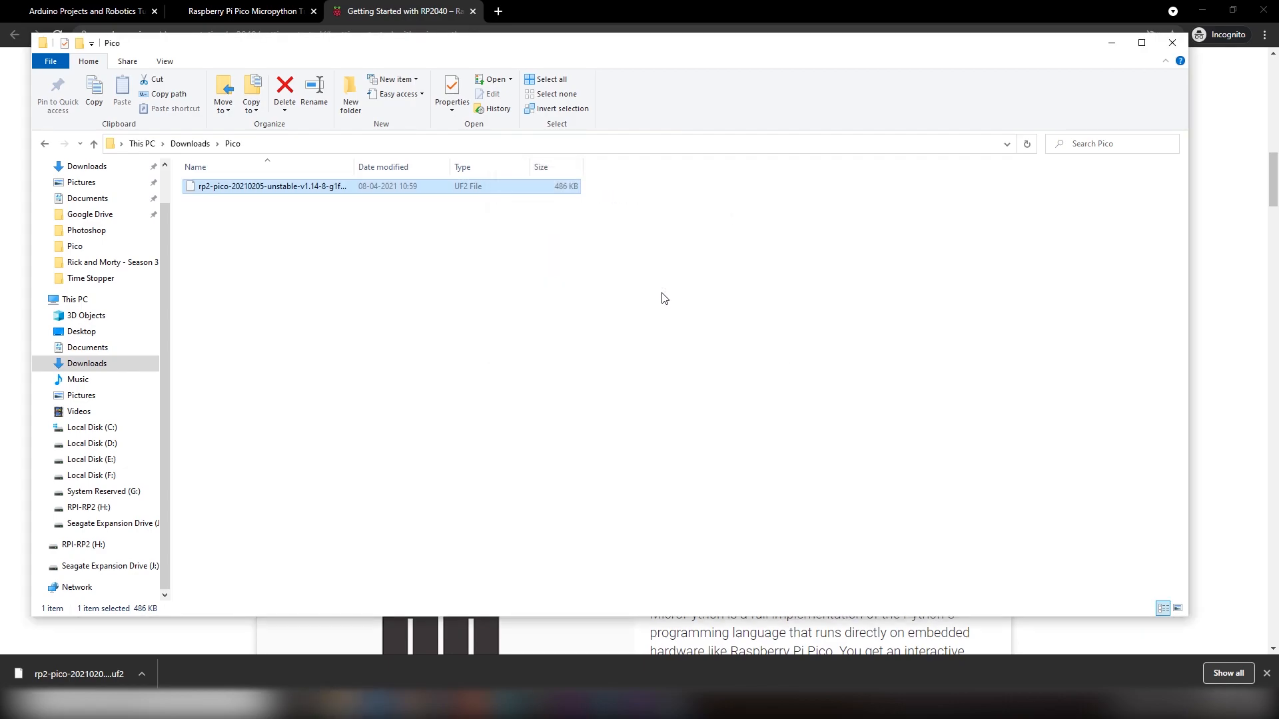
mouse_move(402, 239)
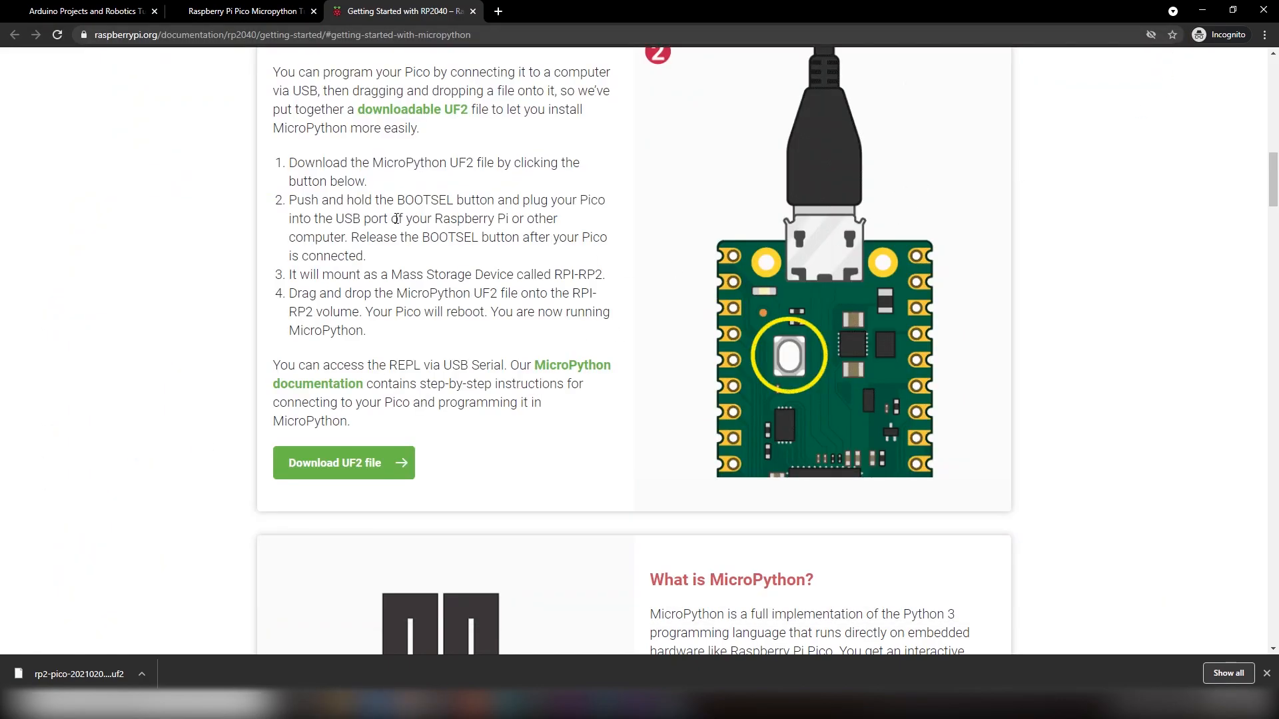
Step: Return to the RootSaid Pico tutorial and scroll down to the thonny.org link
left_click(245, 10)
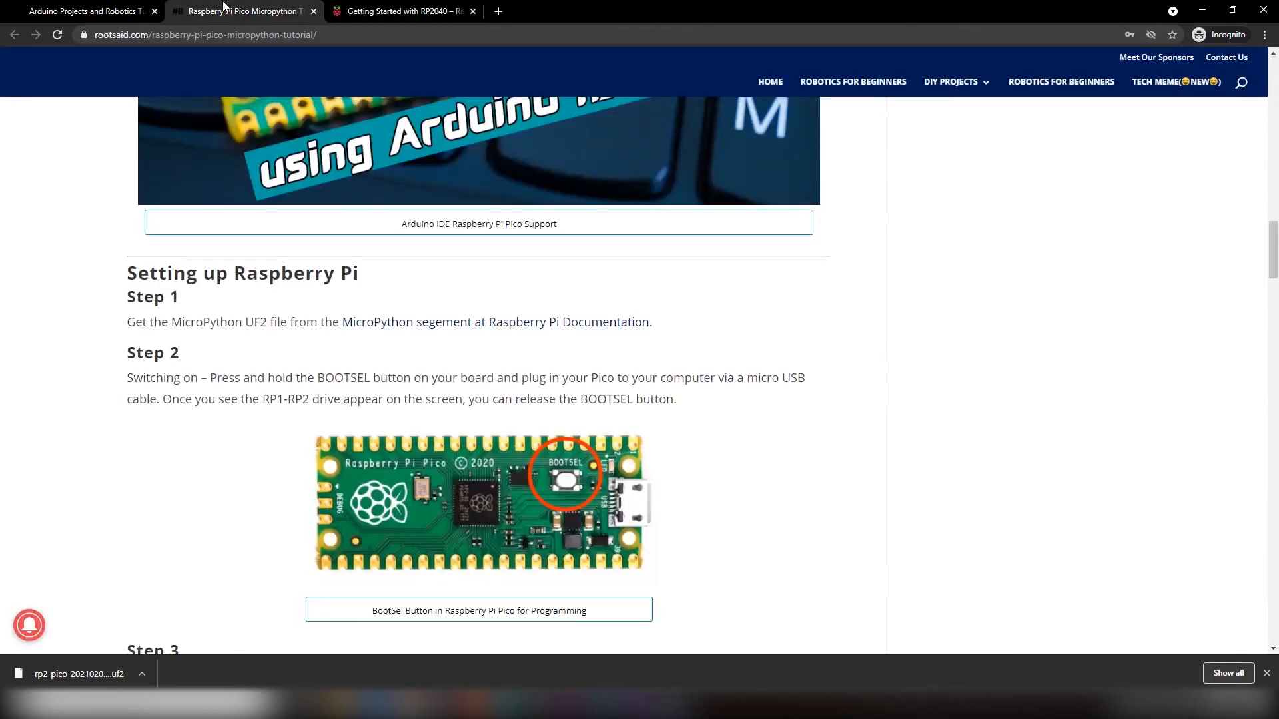
scroll("down", 3)
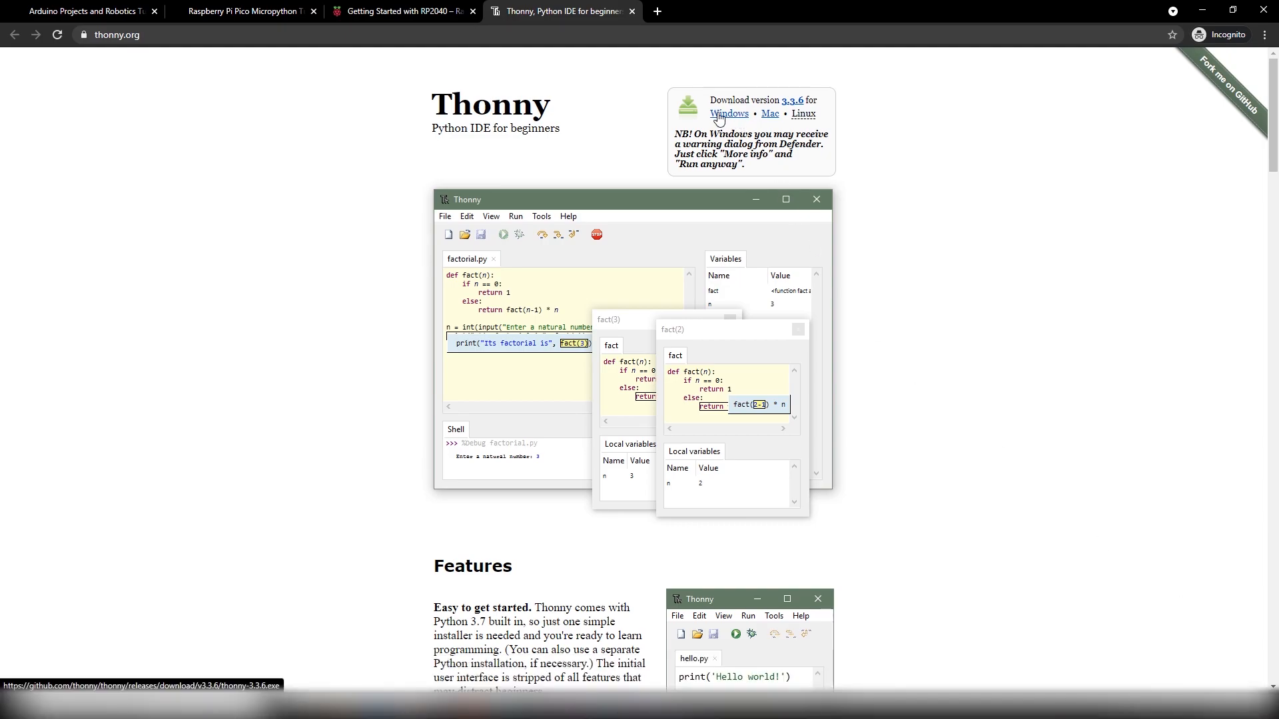
Step: Download thonny-3.3.6.exe for Windows and launch the installer
left_click(728, 114)
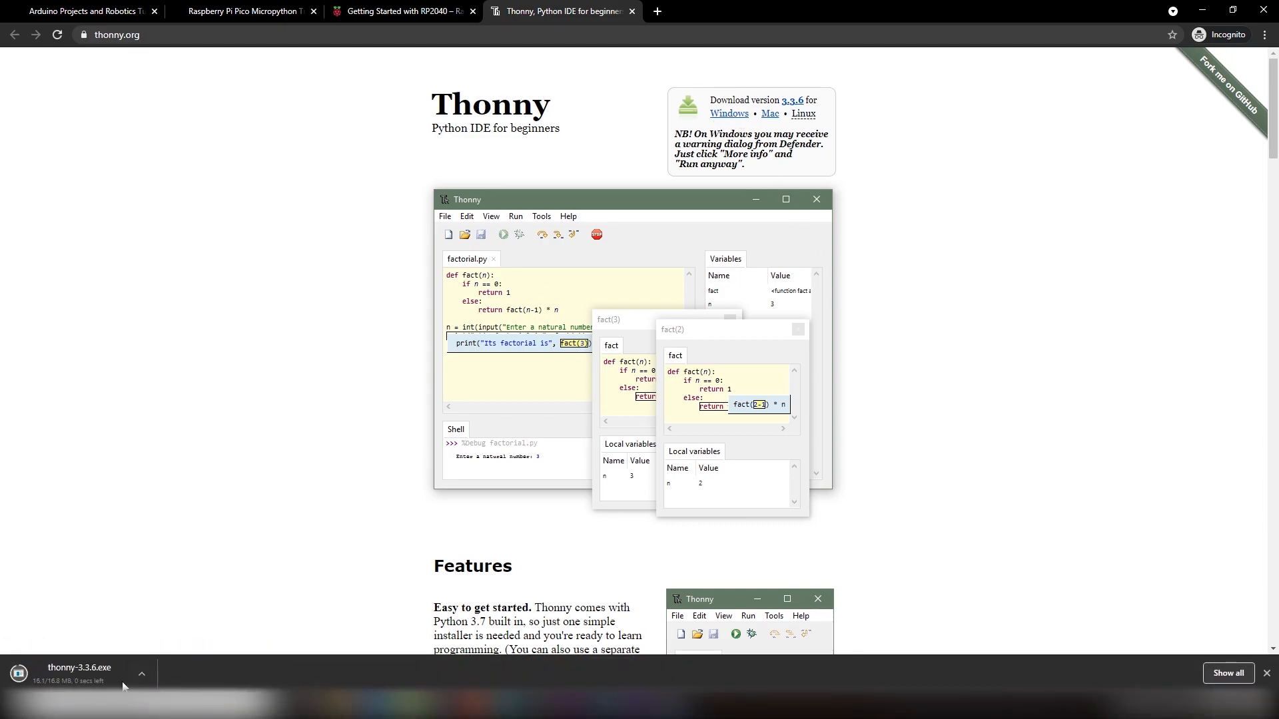
left_click(79, 667)
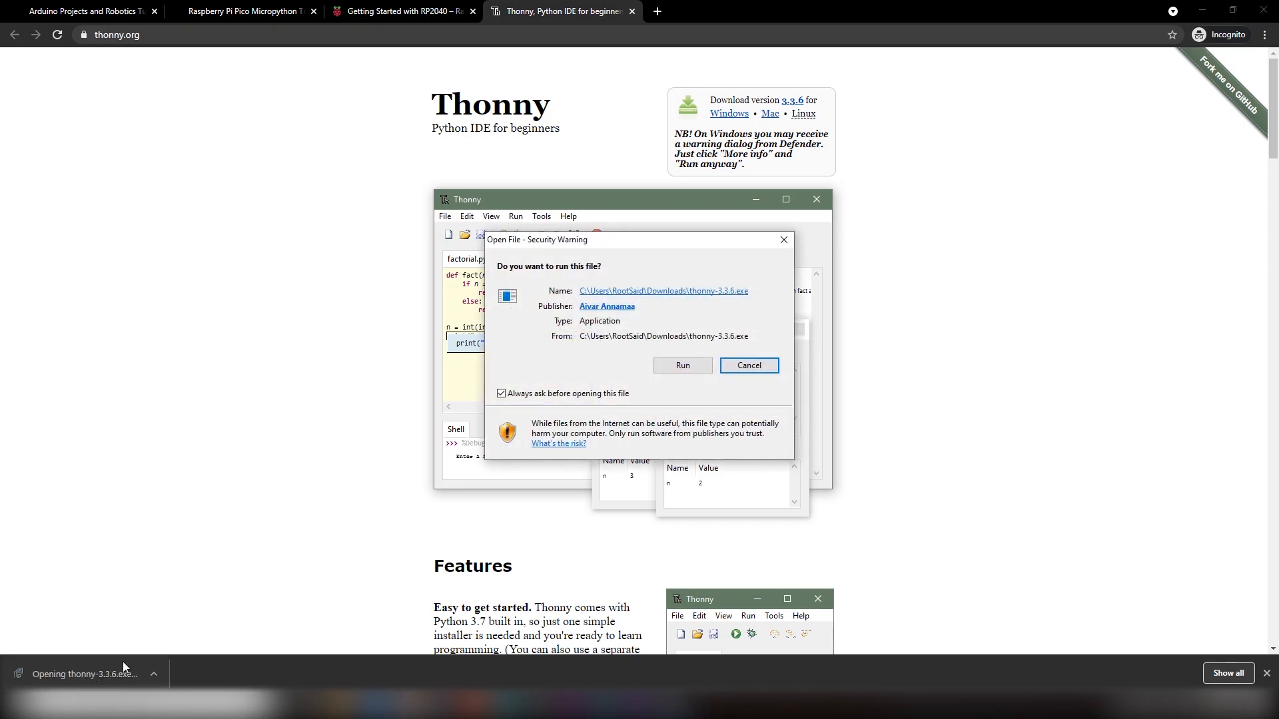
left_click(682, 365)
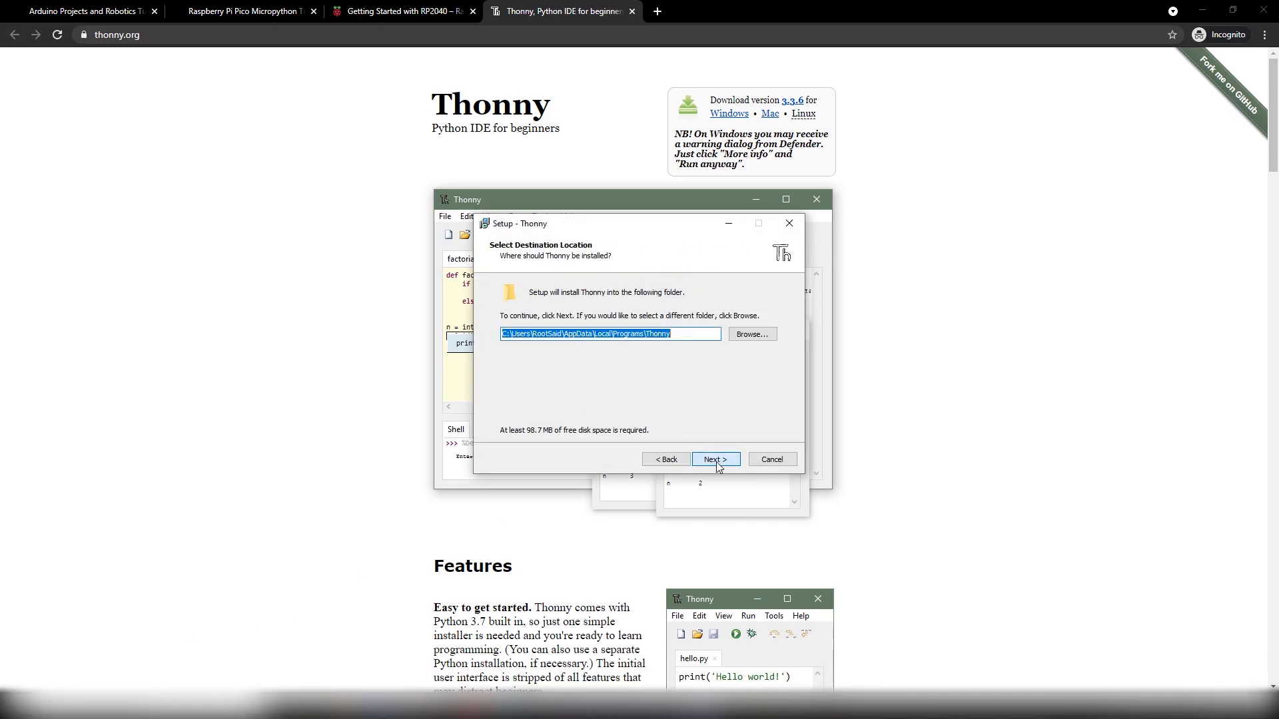
Step: Complete Thonny setup with the default installation folder and finish
left_click(714, 459)
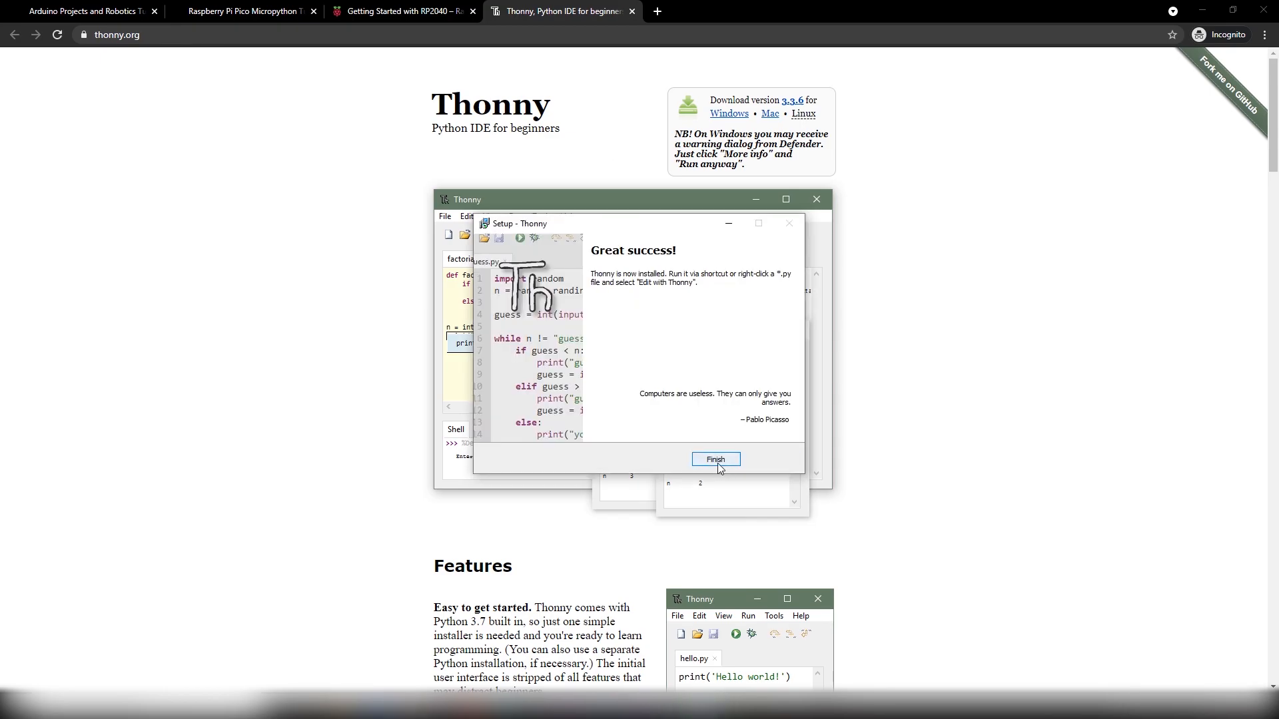
left_click(714, 460)
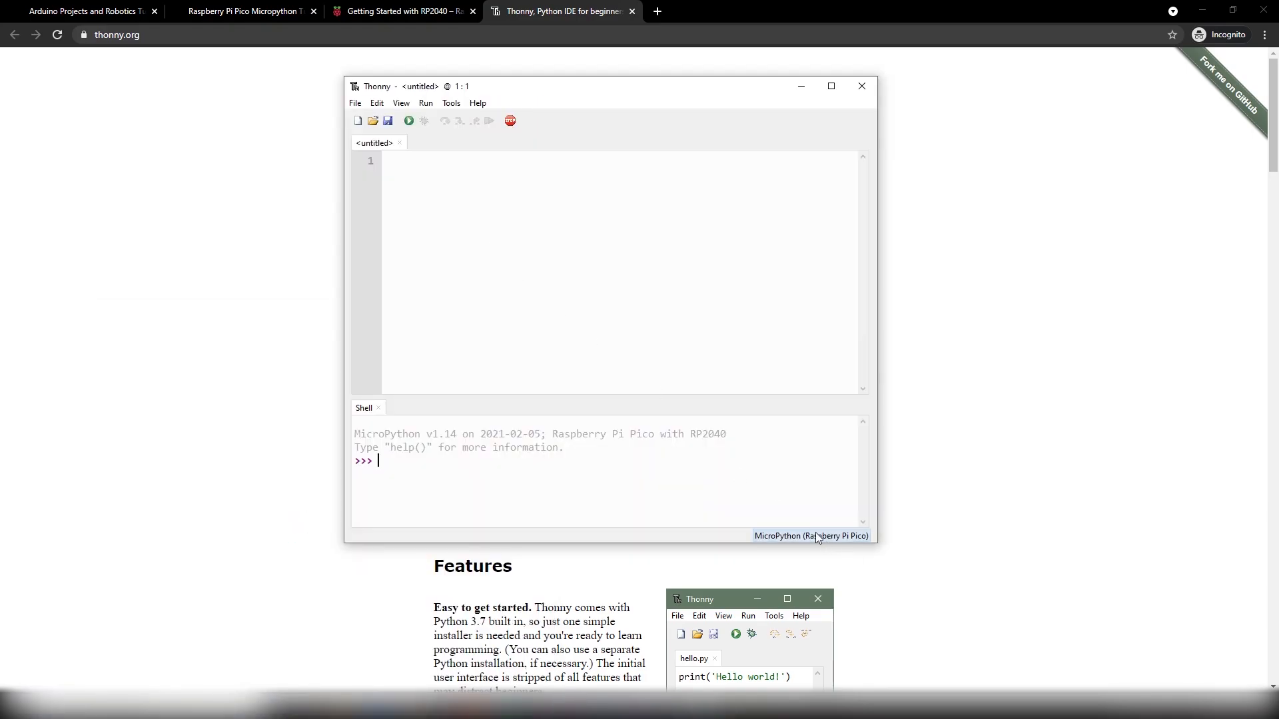
Step: Select MicroPython (Raspberry Pi Pico) as the shell interpreter from the status bar
left_click(810, 536)
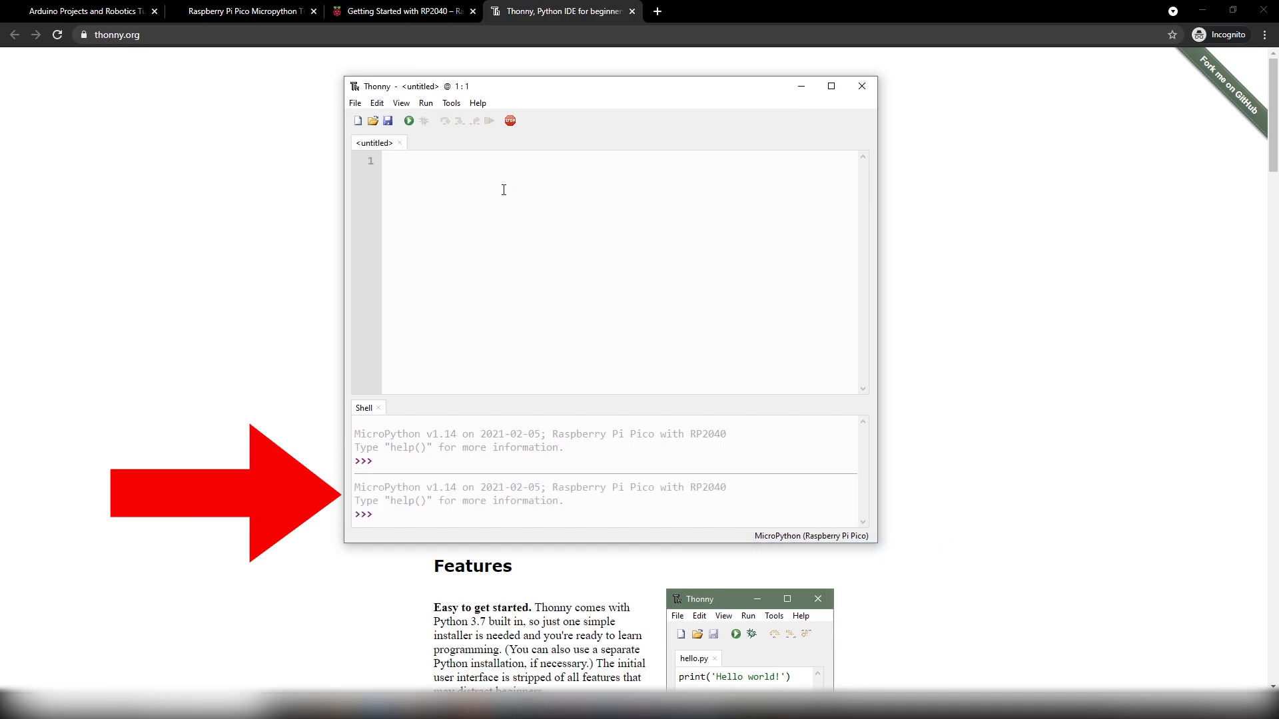
Step: Write print("RootSaid is Awesome!!!") in the editor and run it
type("print()")
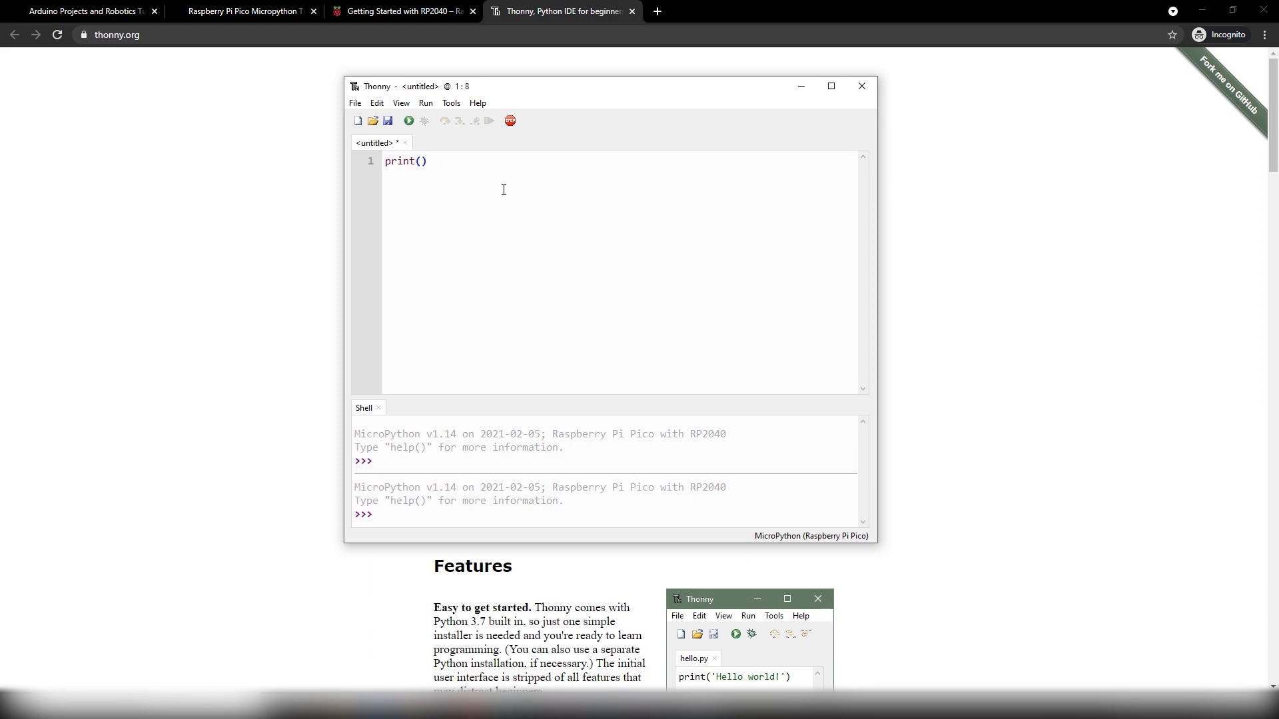
type("\"RootSaid is A\"")
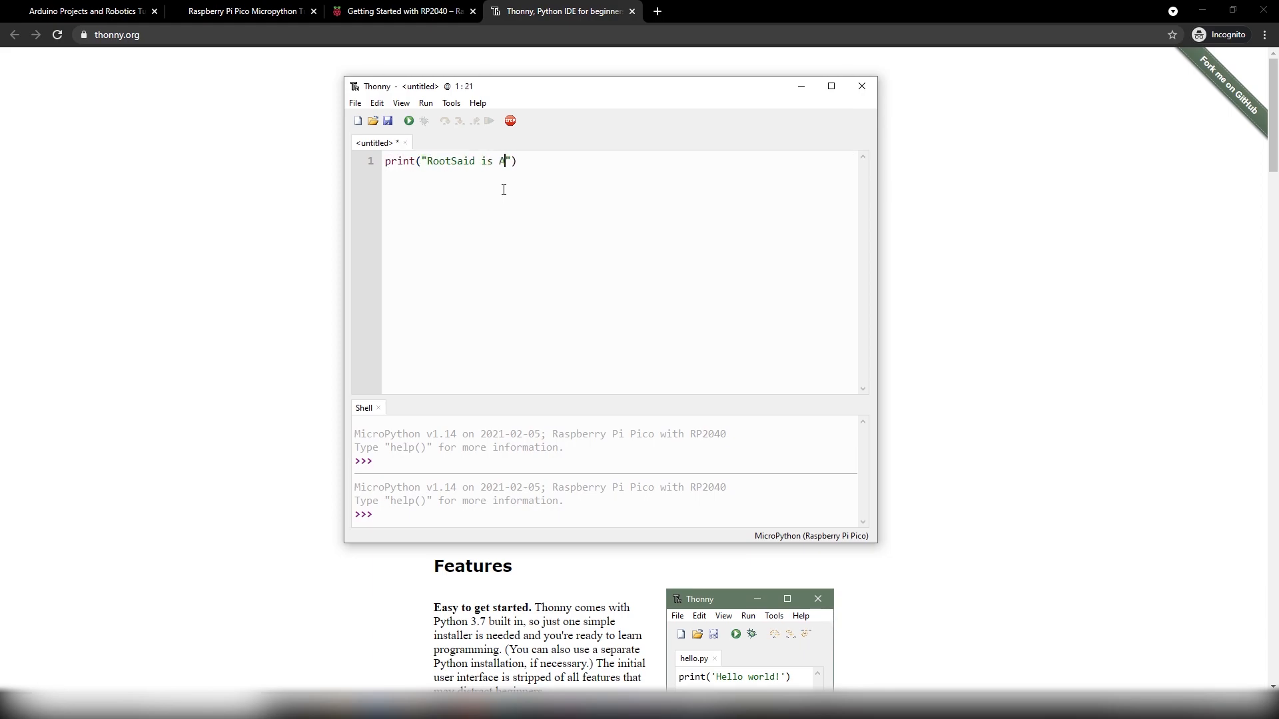
type("wesome!!!")
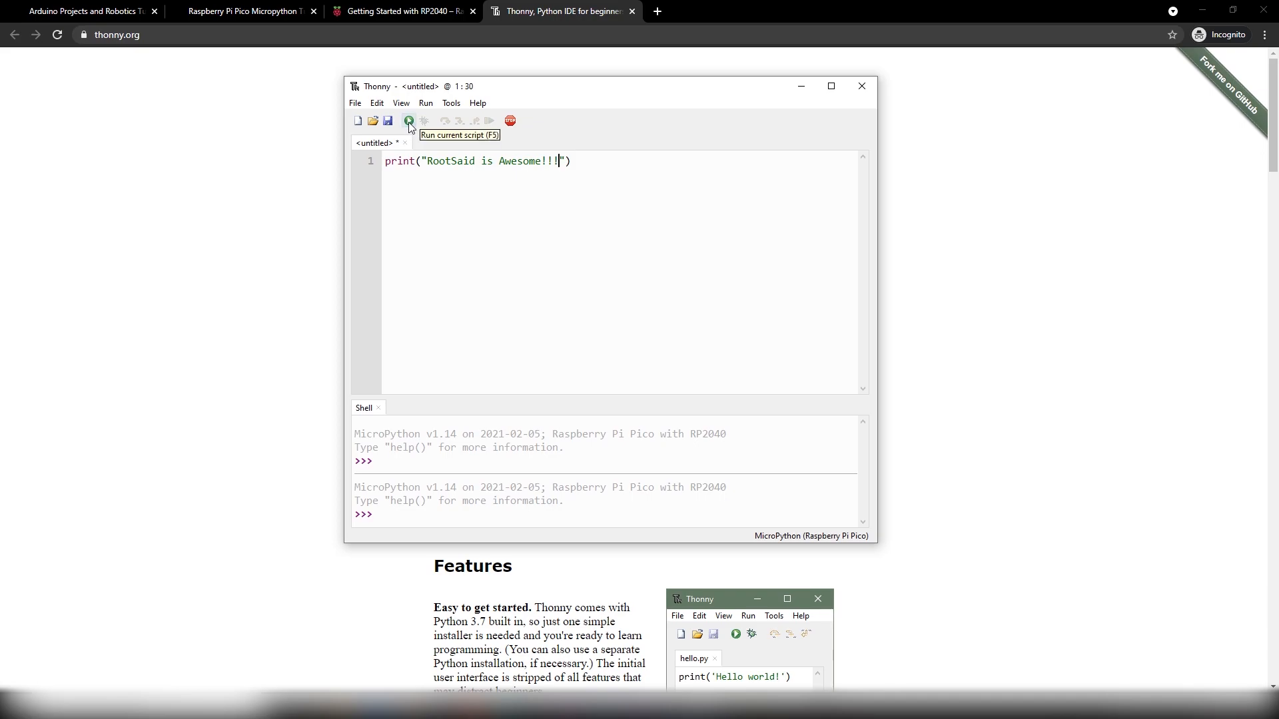
left_click(409, 121)
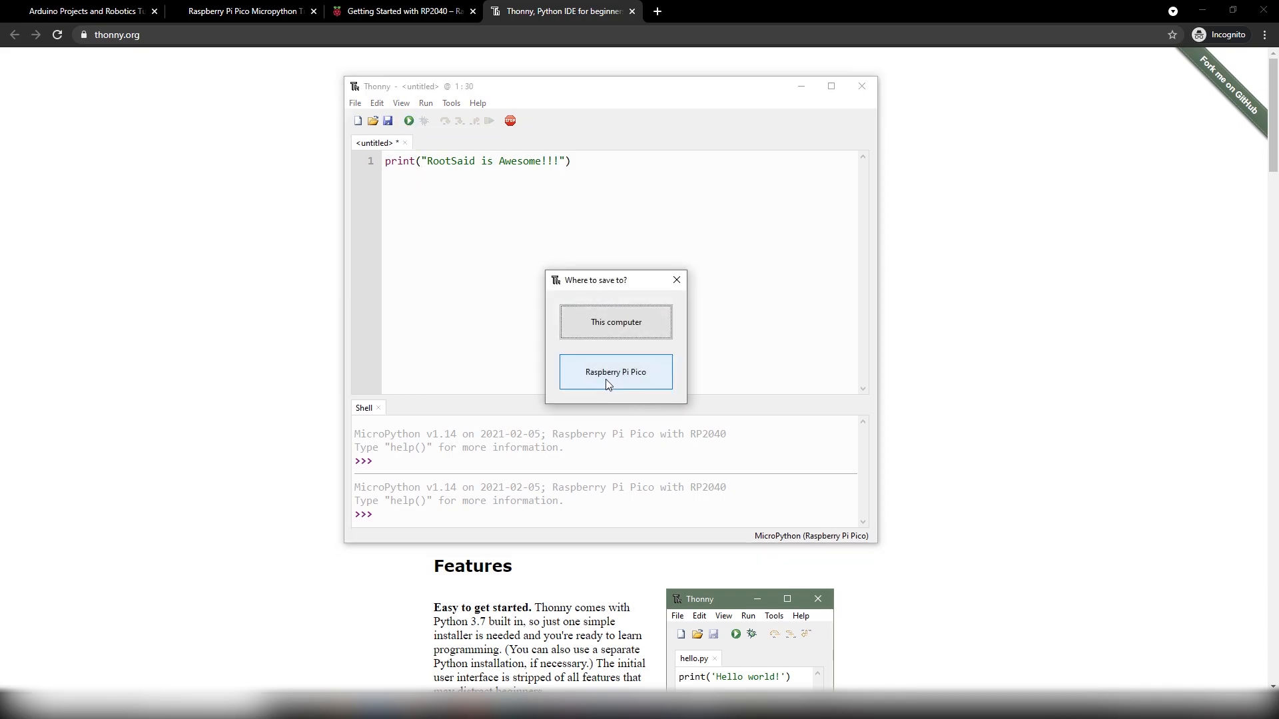
Step: Choose Raspberry Pi Pico as the save location and name the file demo.py
left_click(616, 371)
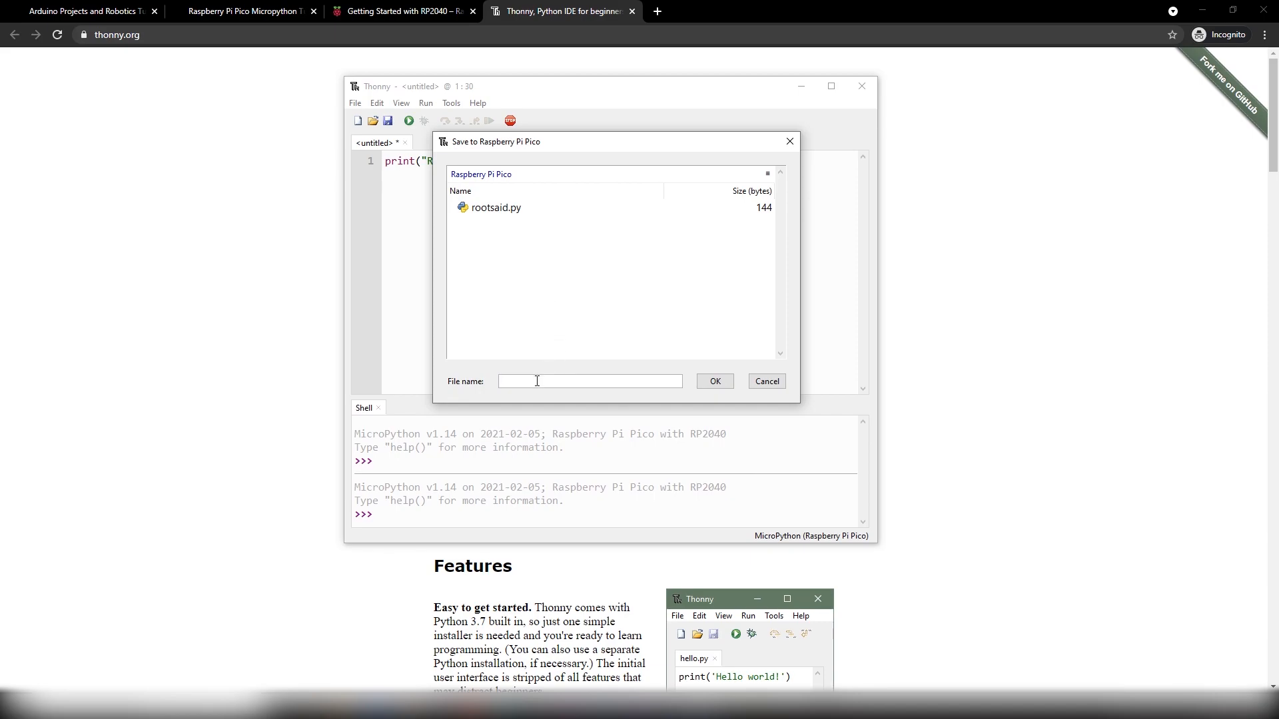
type("de")
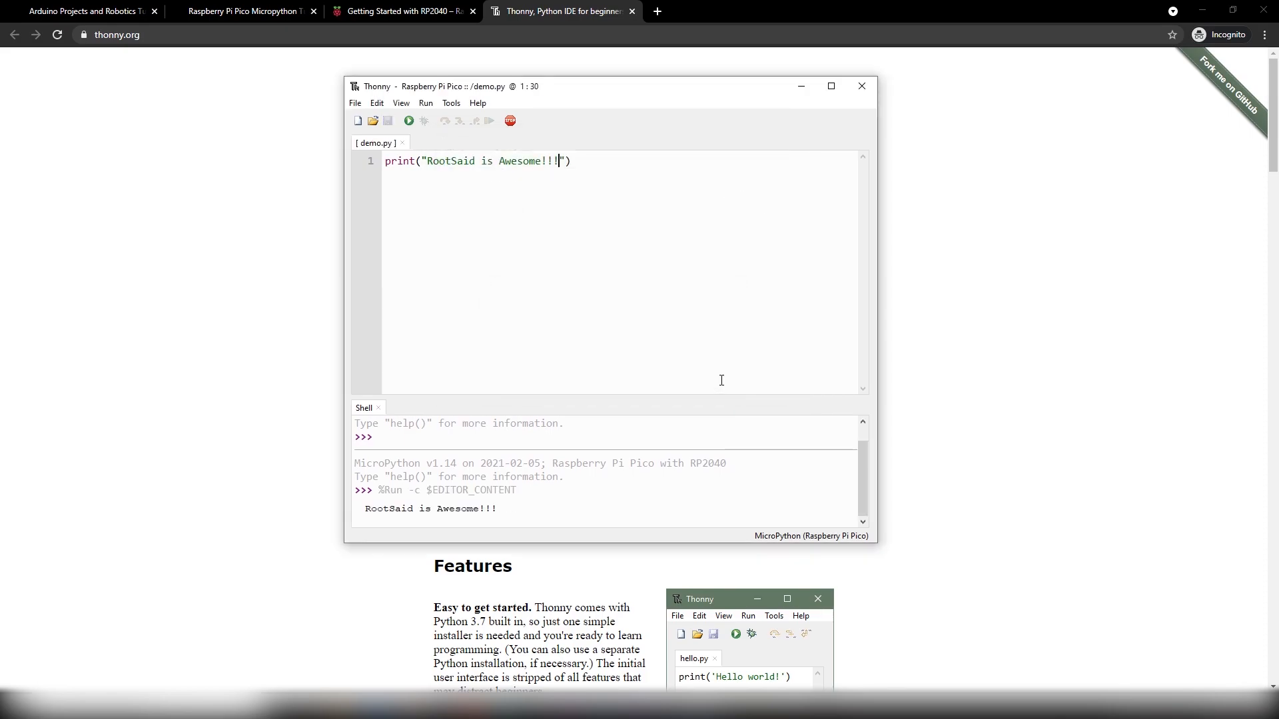
Step: Run demo.py again and check the repeated output in the Shell
scroll("down", 3)
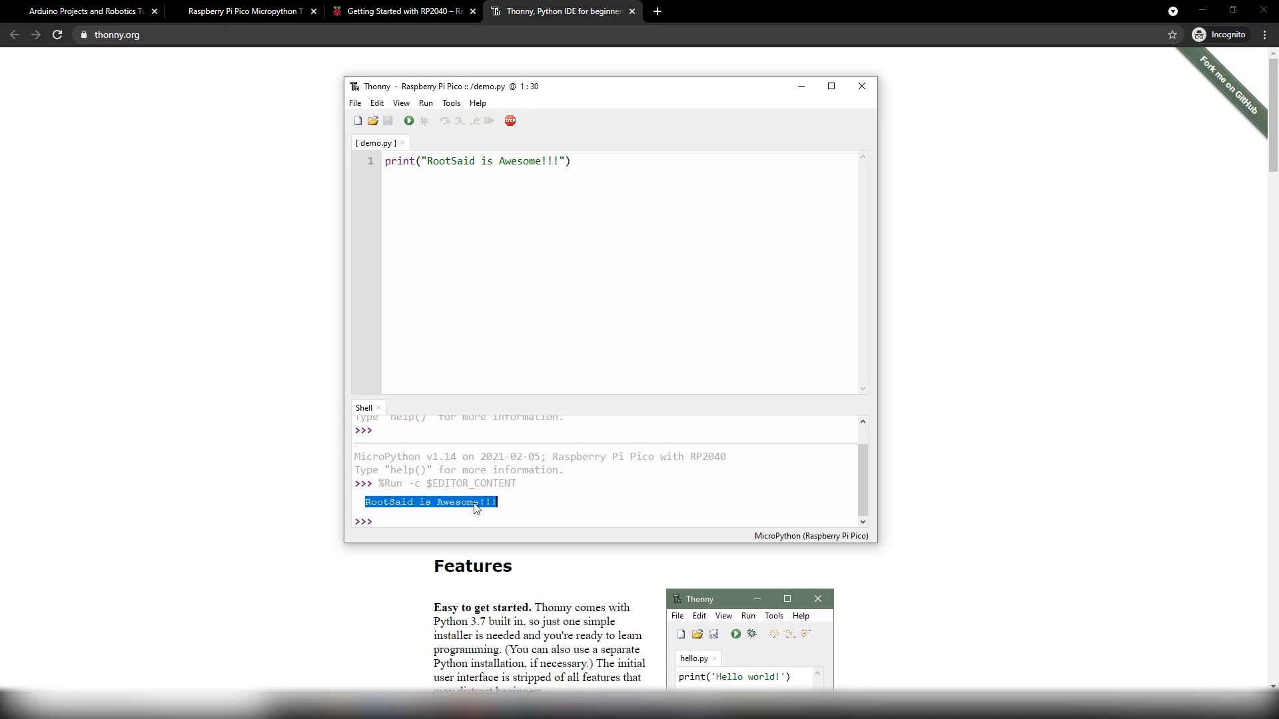
mouse_move(409, 120)
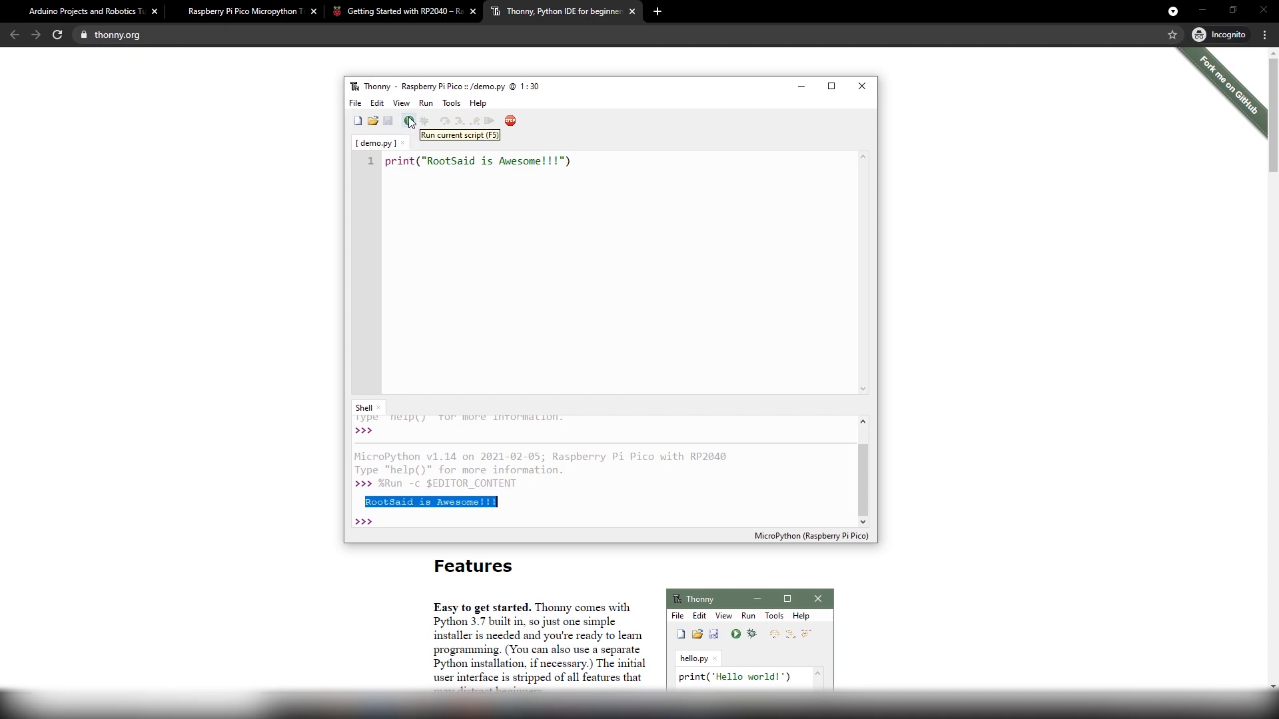
left_click(409, 121)
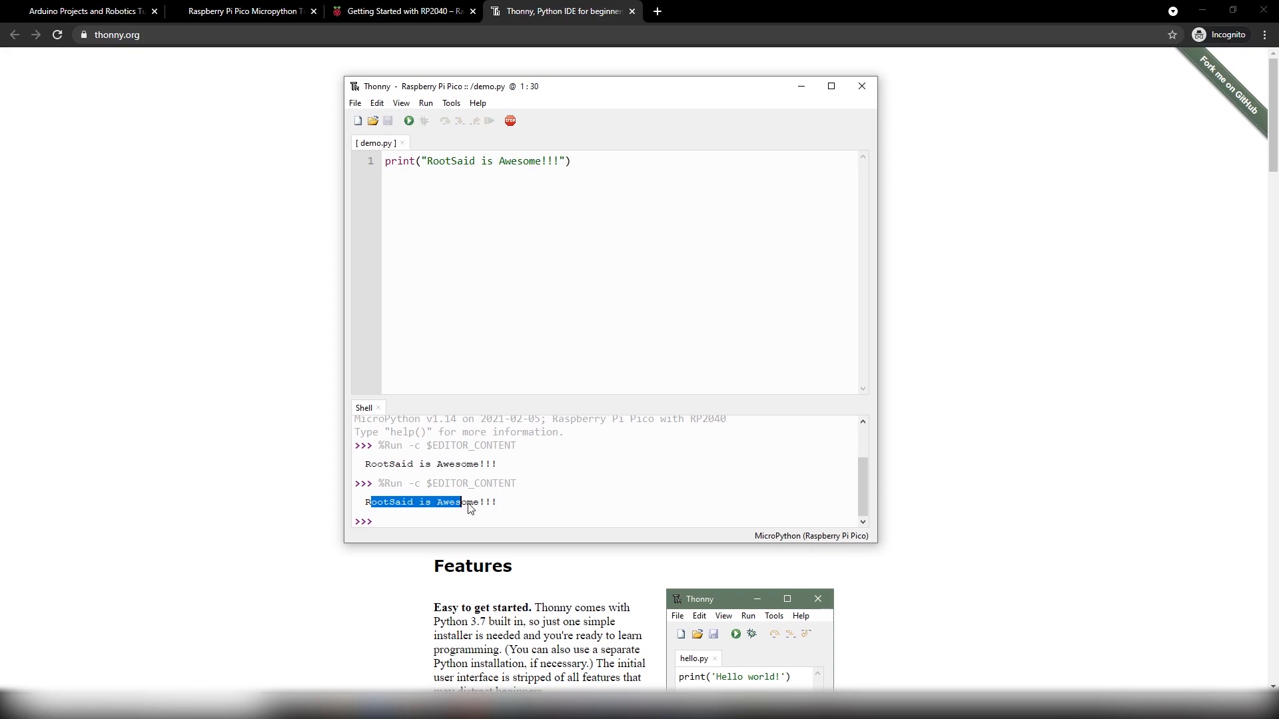
scroll("down", 3)
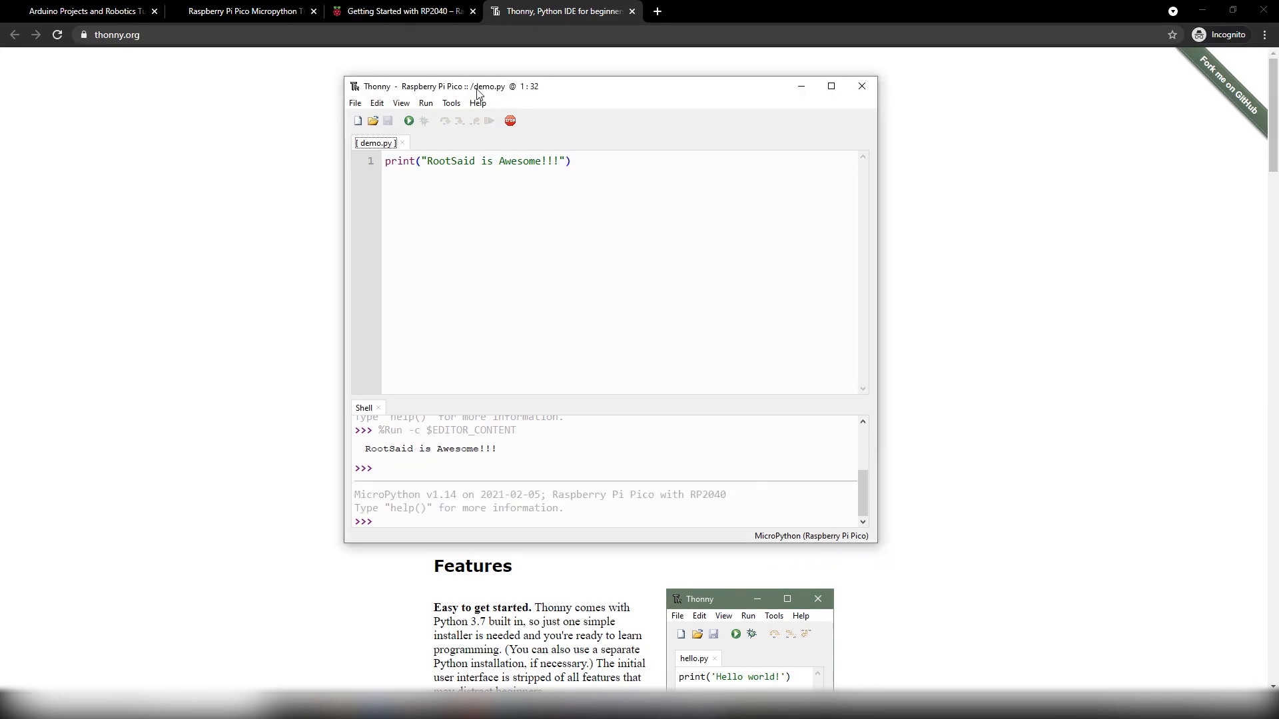
mouse_move(358, 121)
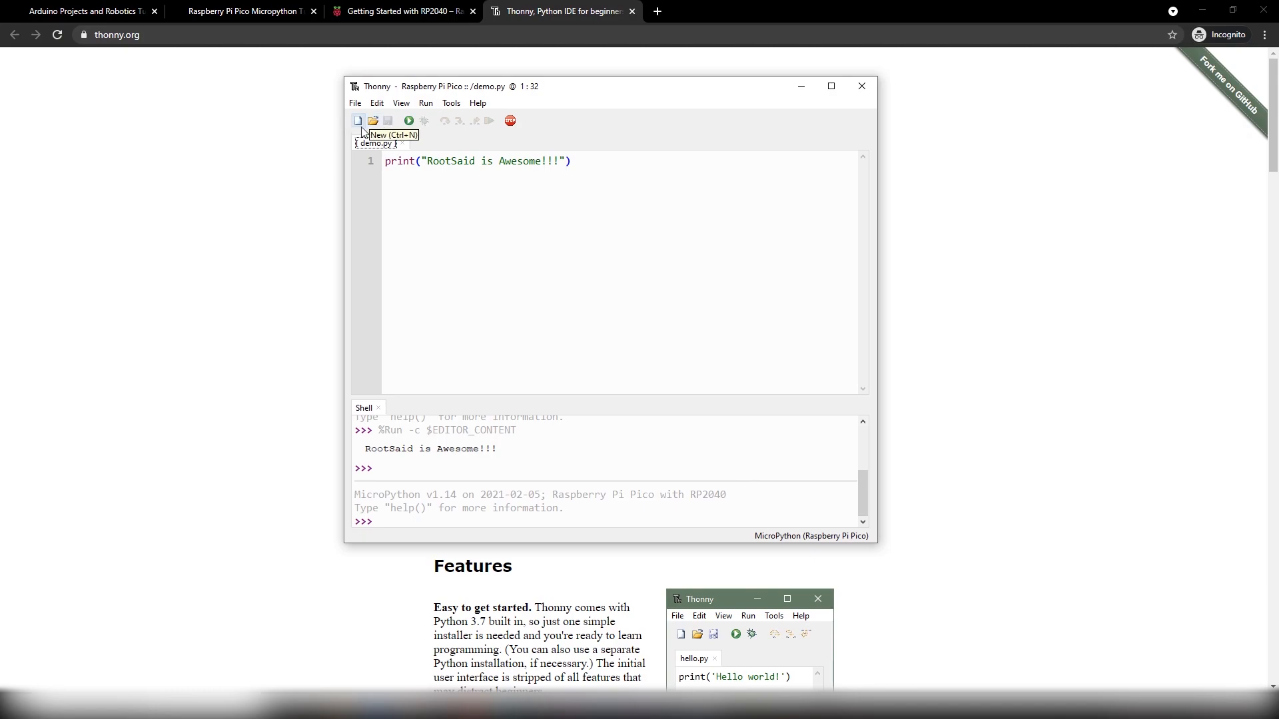
Step: In the new script, write 'from machine import Pin' and 'import utime'
left_click(358, 121)
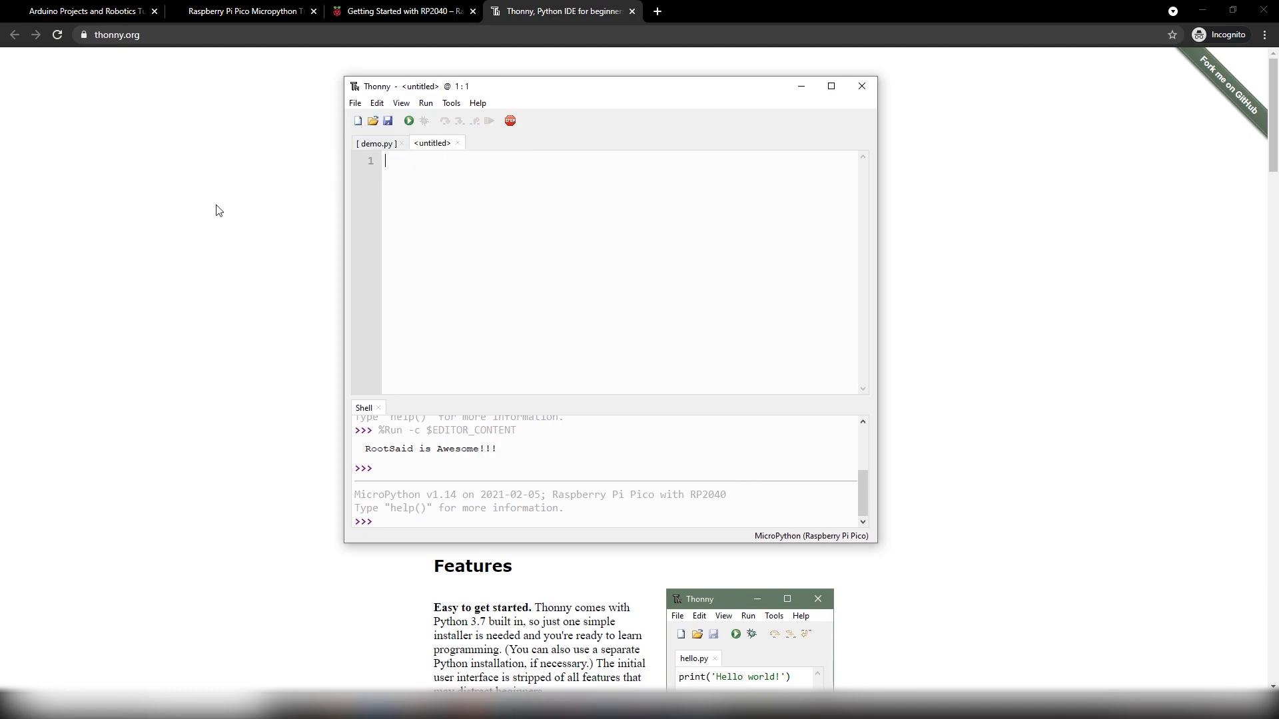
mouse_move(508, 221)
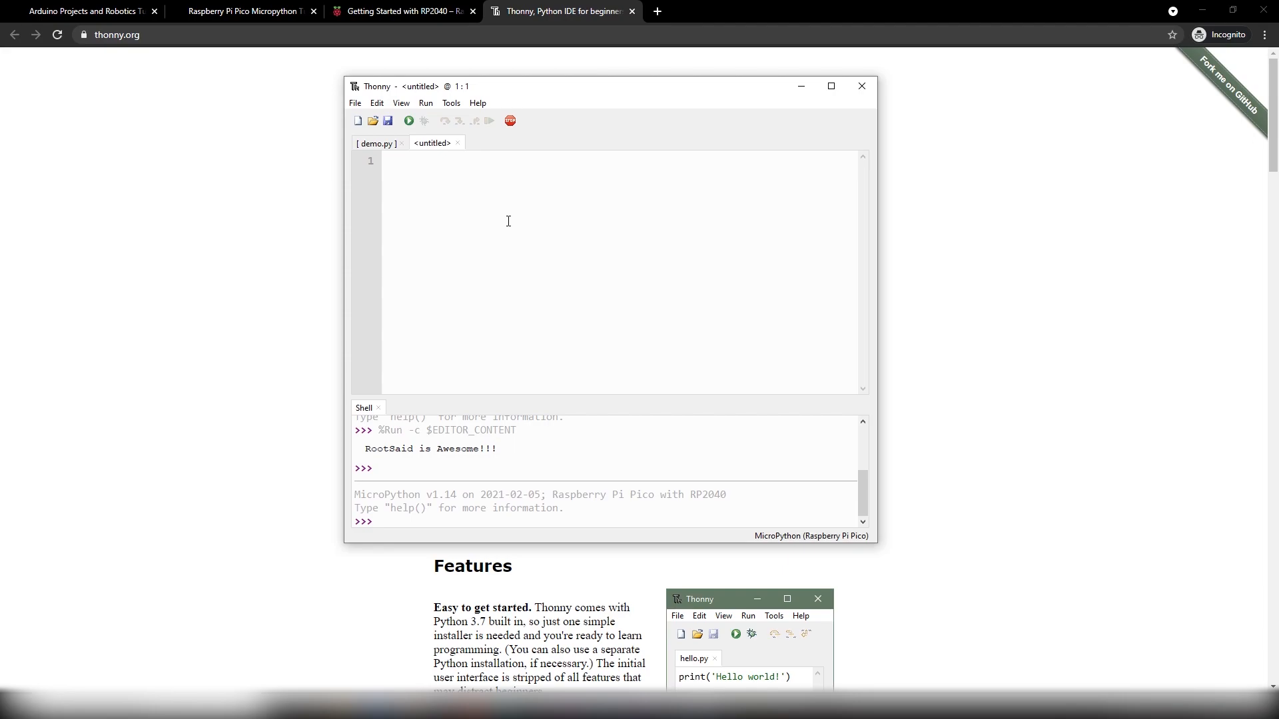
type("from")
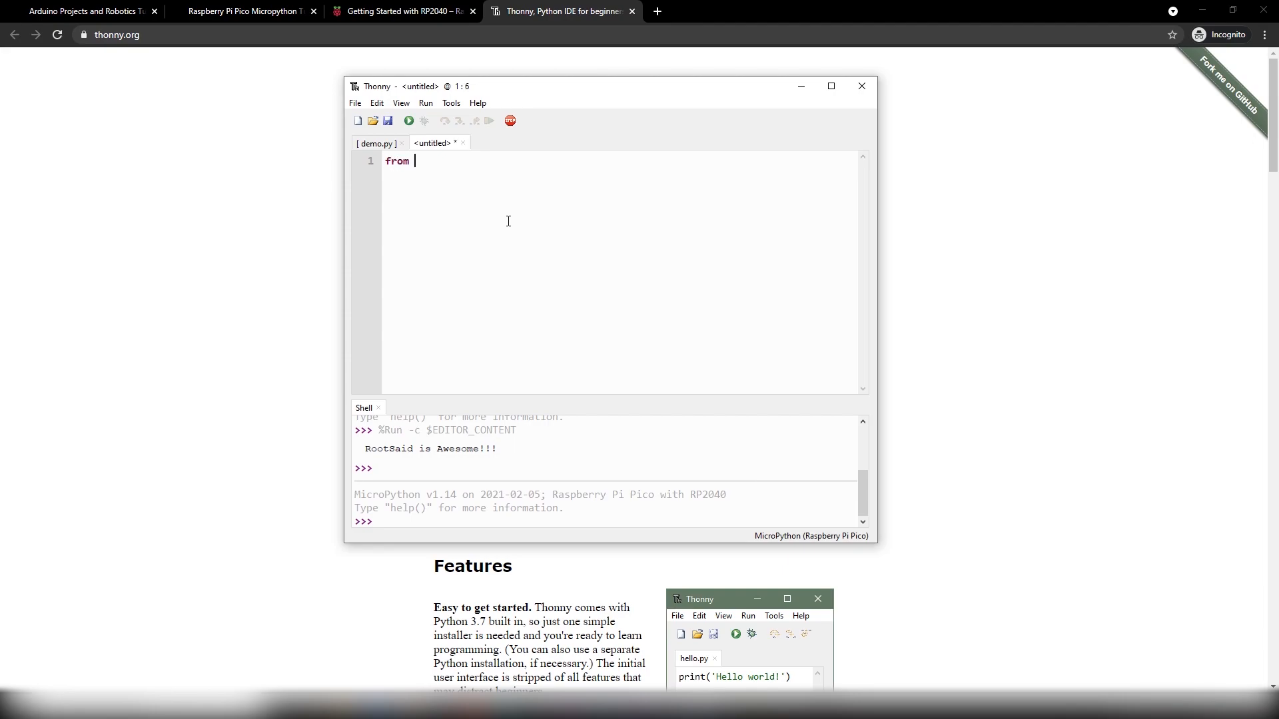
type("machine")
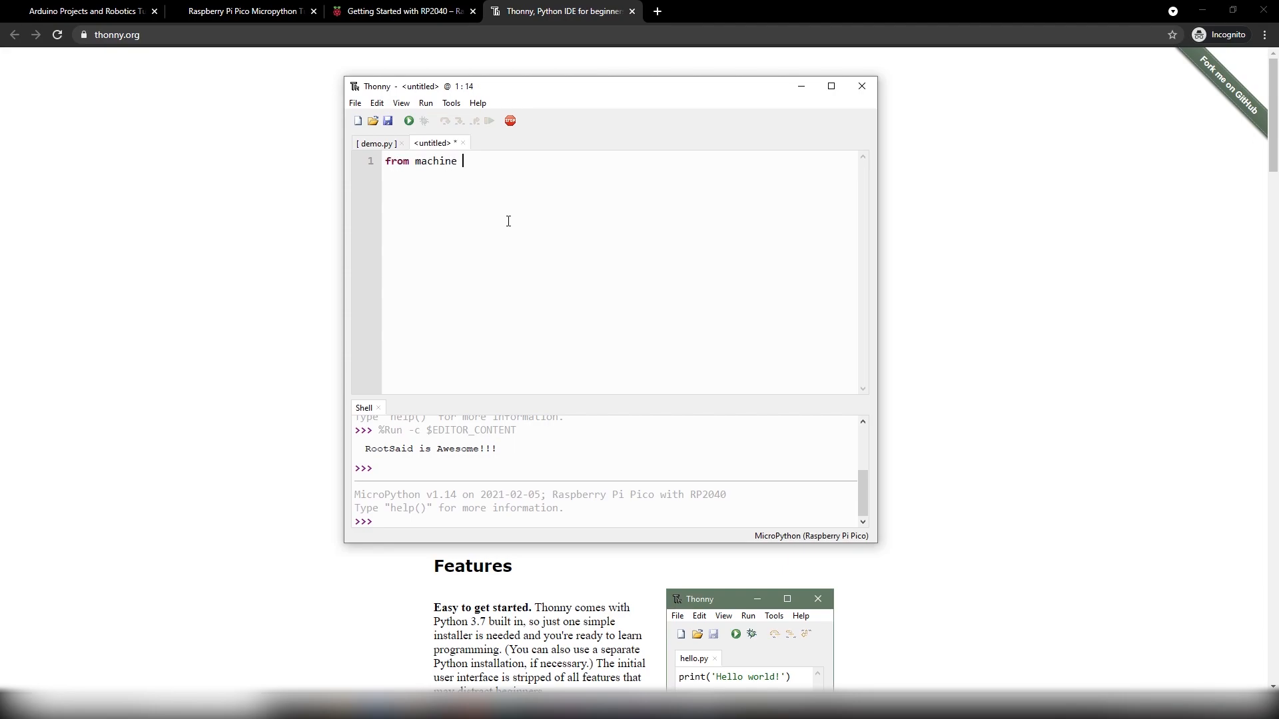
type("import")
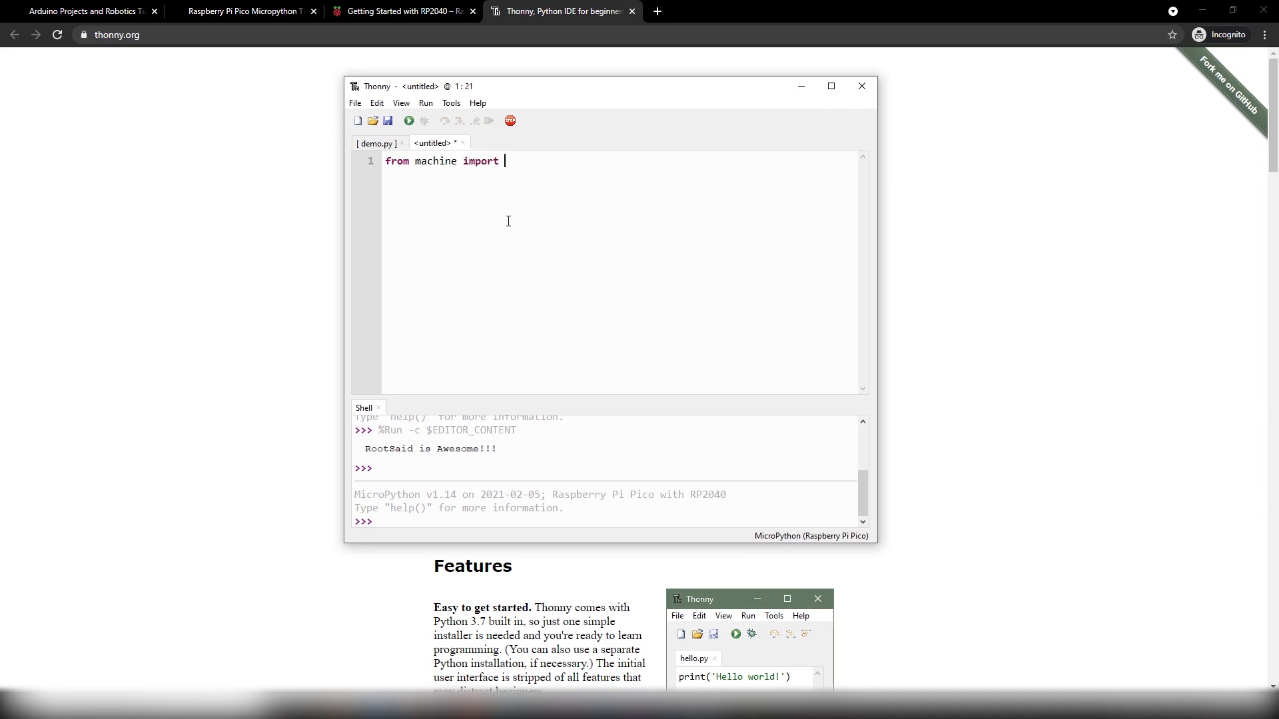
type("Pin")
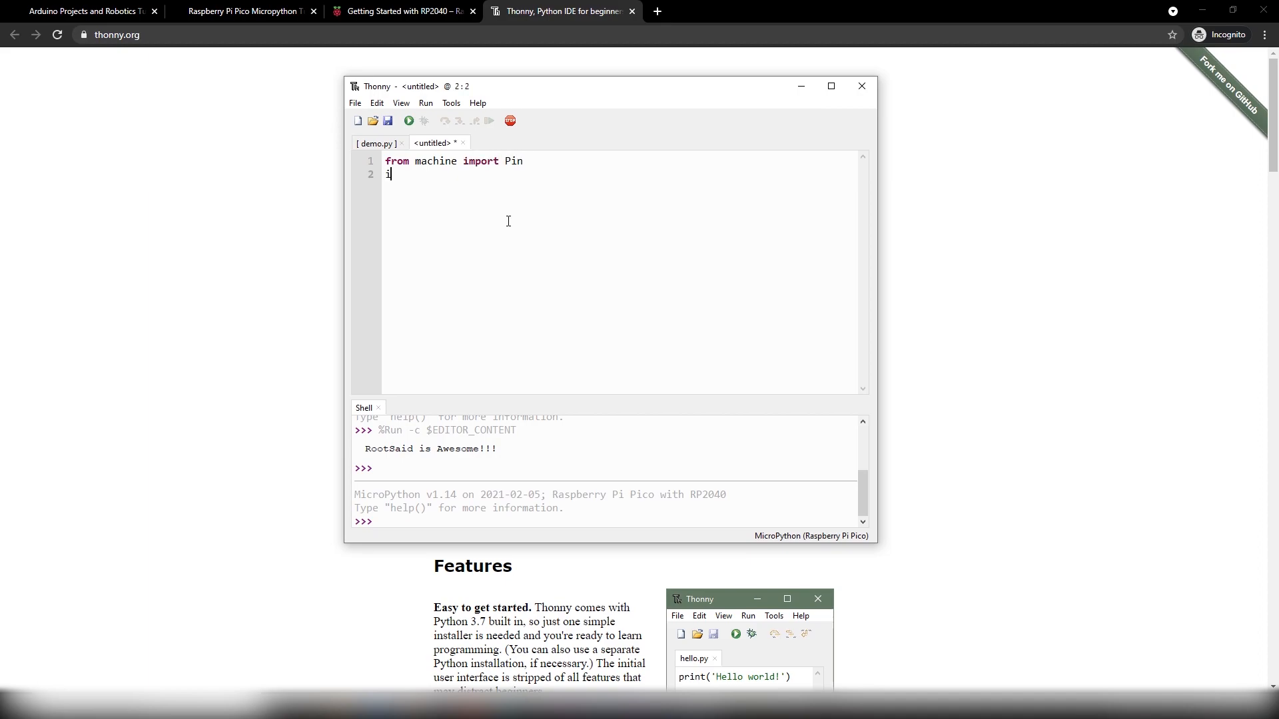
type("mport ut")
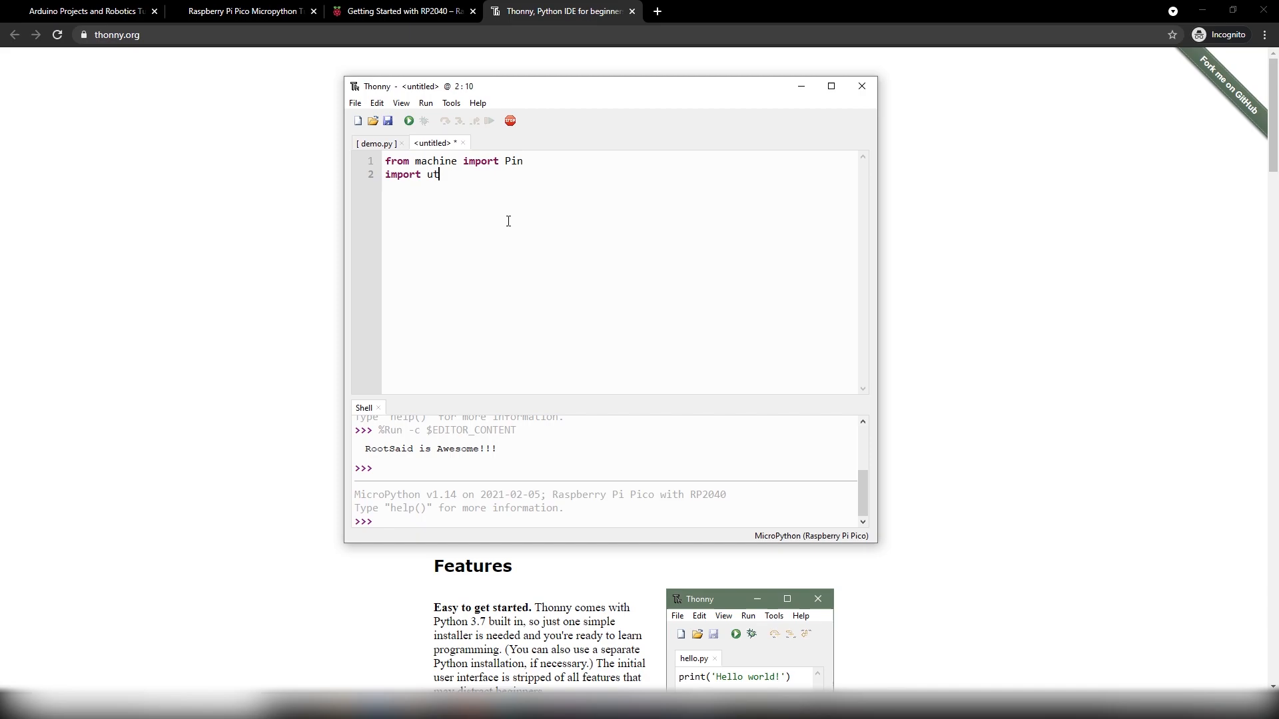
type("ime")
left_click(621, 188)
type("led")
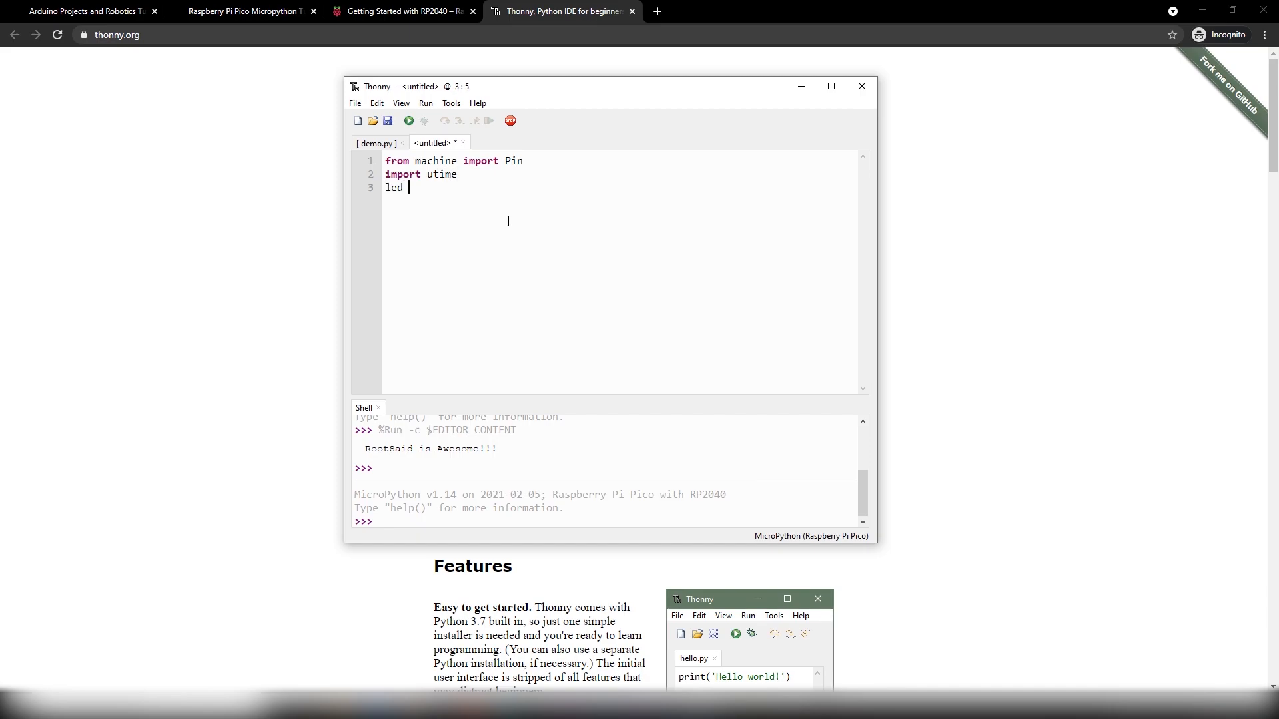
Step: Add led = Pin(25, Pin.OUT) and led.low(), ending on a new line
type("= Pin")
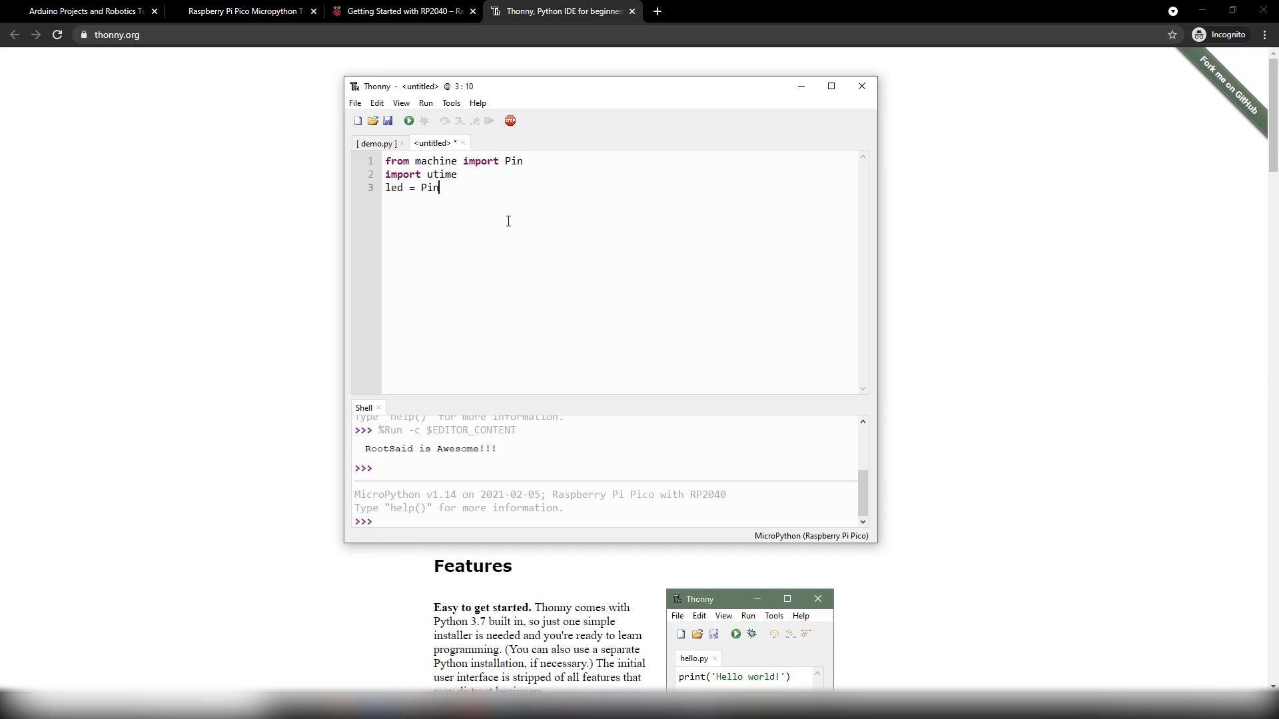
type("(25, )")
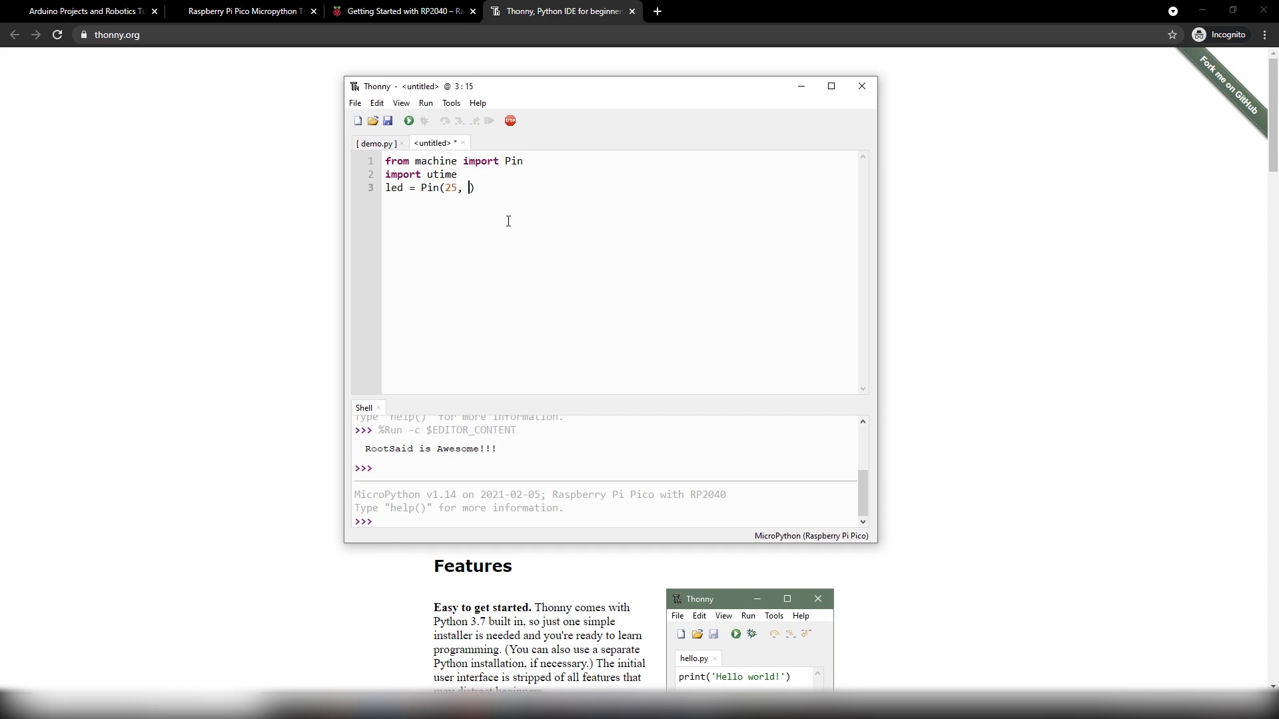
type("Pin.OUT")
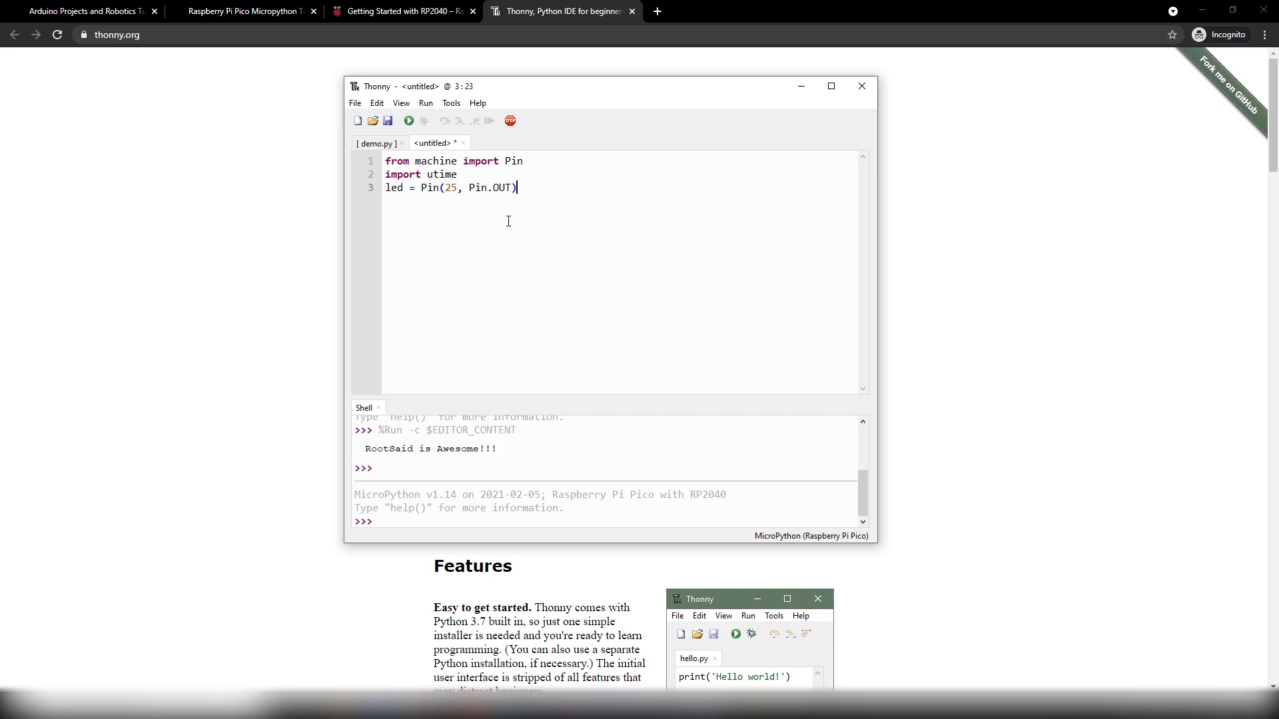
type("led.")
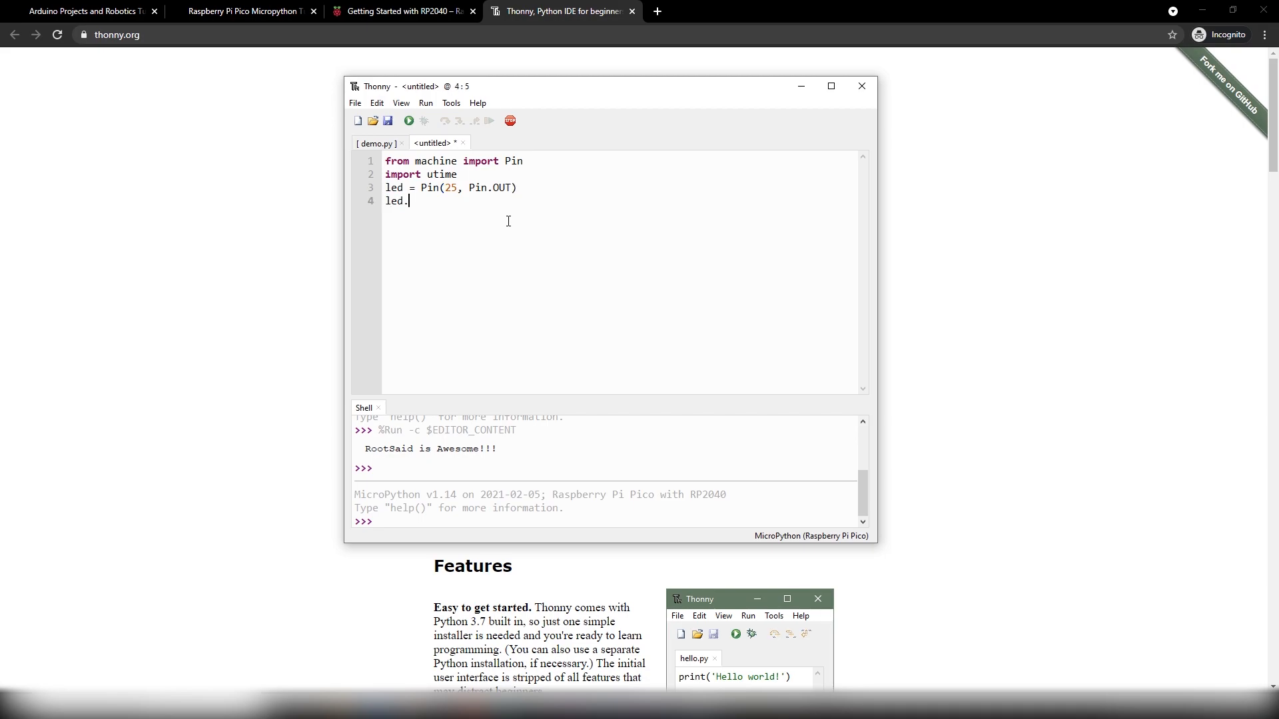
type("low()")
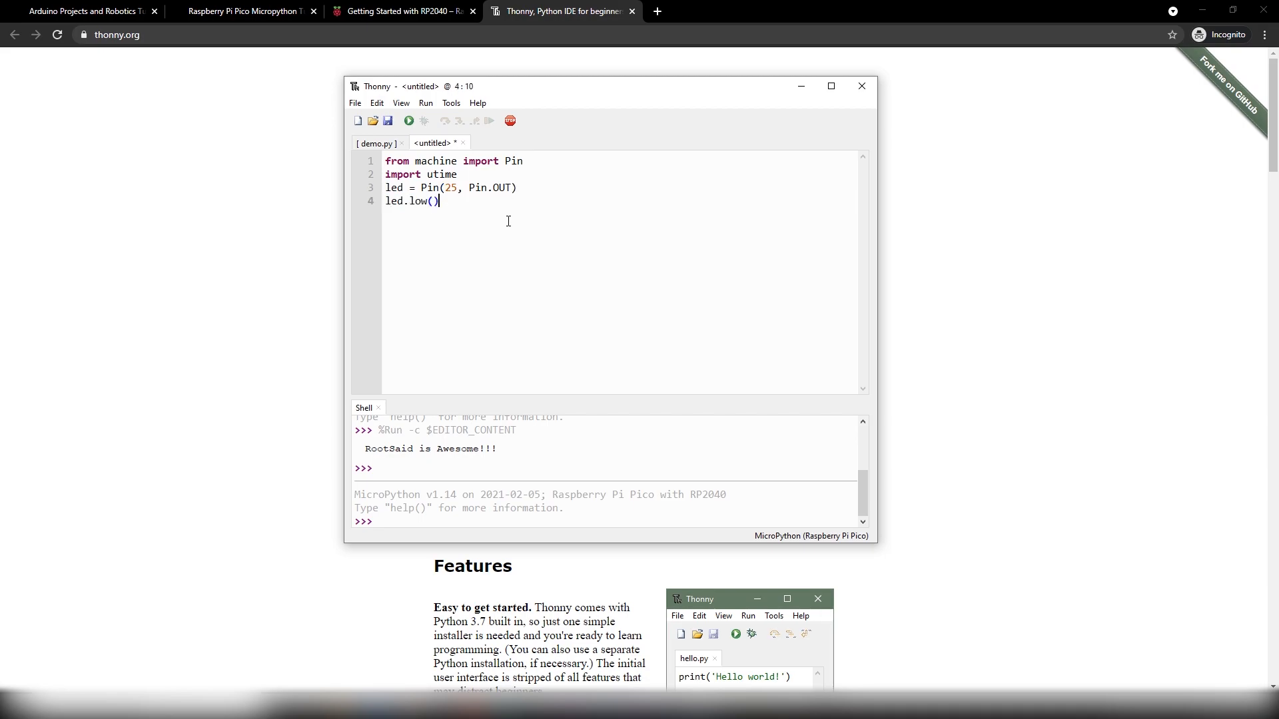
key("Enter")
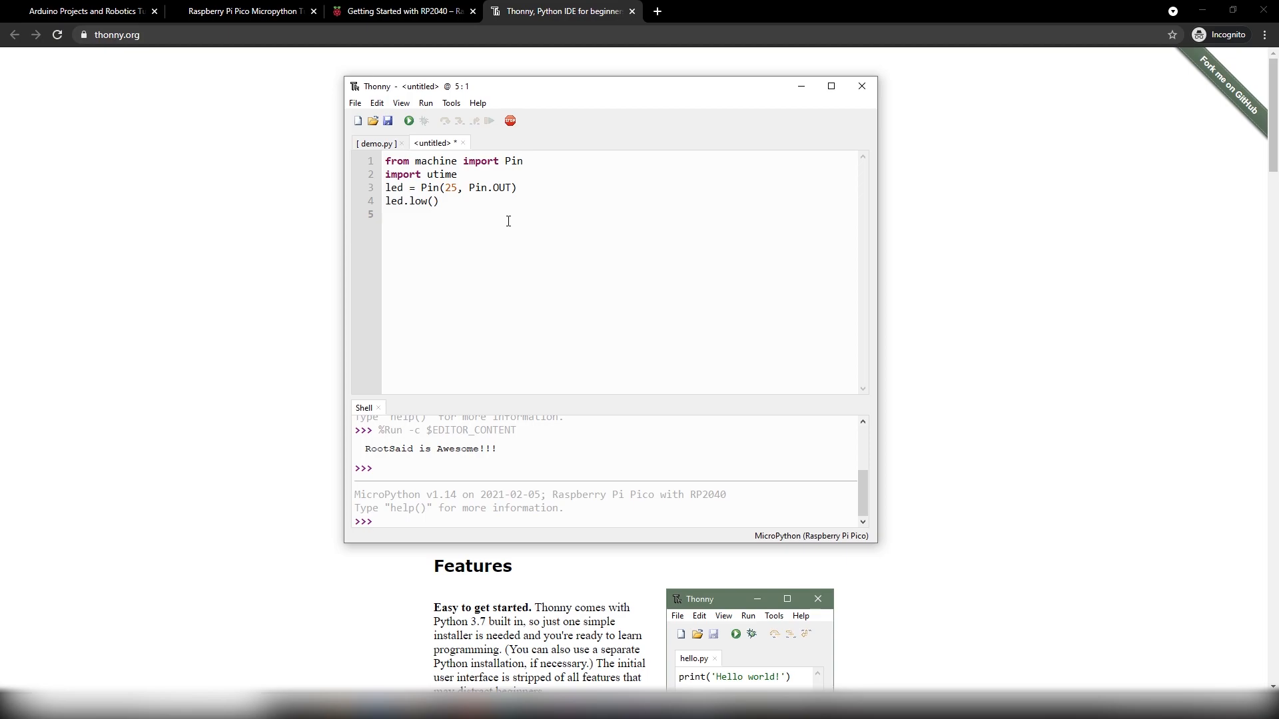
Step: Write a while True loop containing led.toggle(), print("Toggling LED") and utime.sleep(1)
type("while True:")
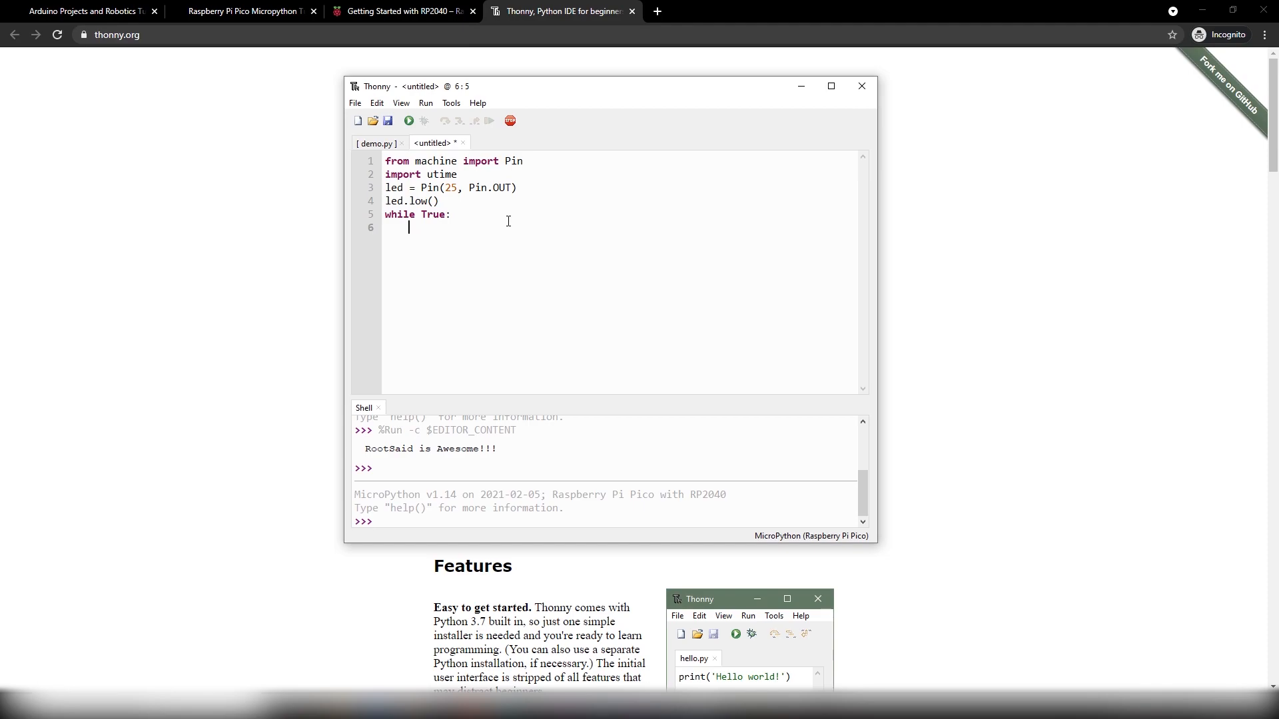
type("l")
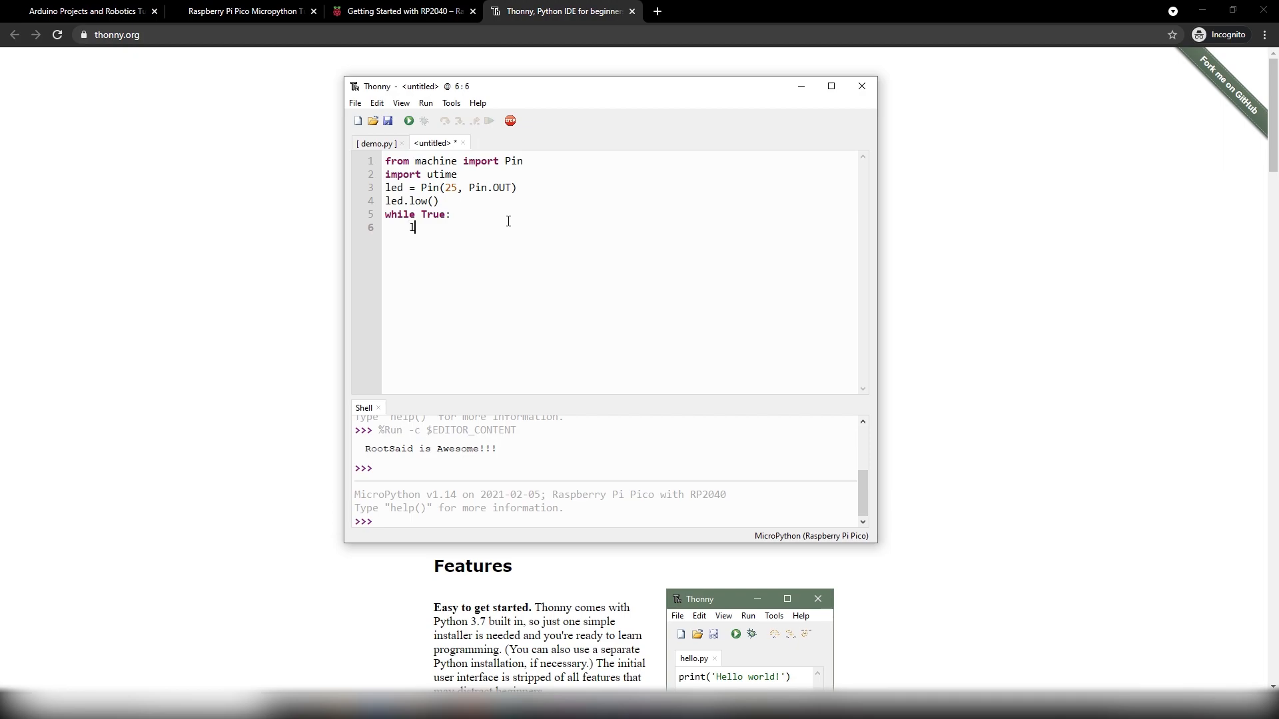
type("ed.toggle()")
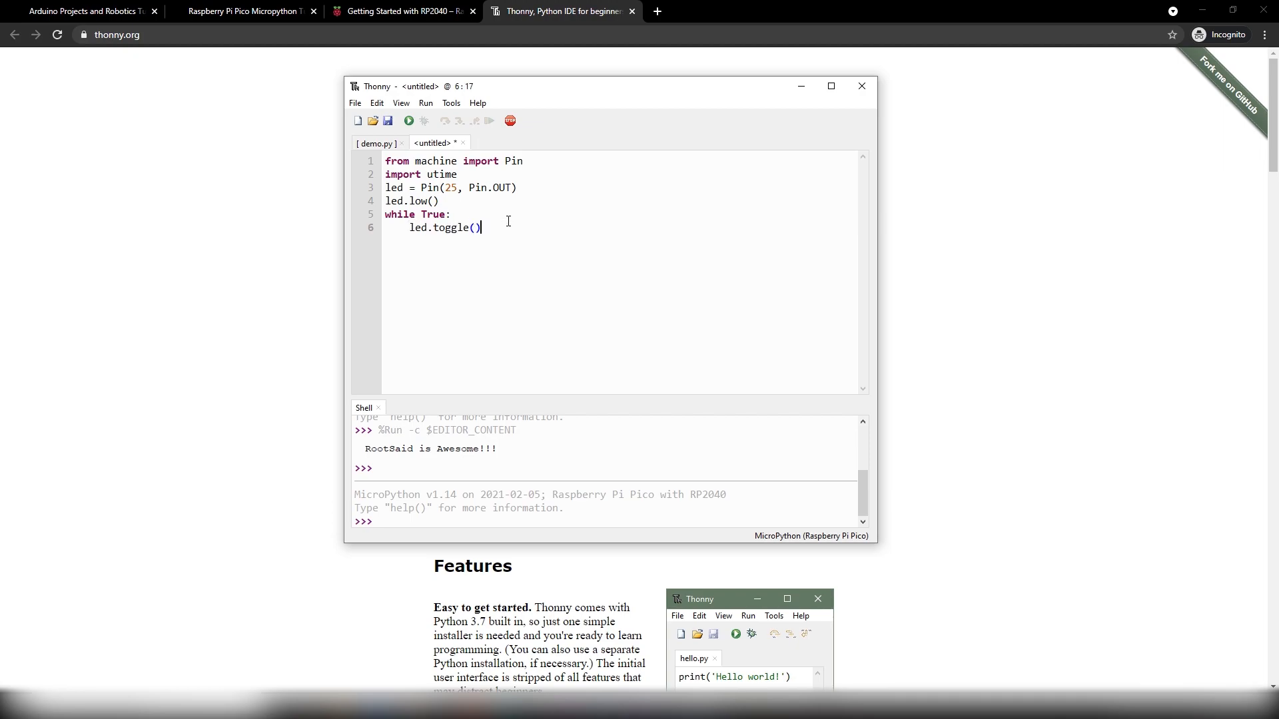
type("print()")
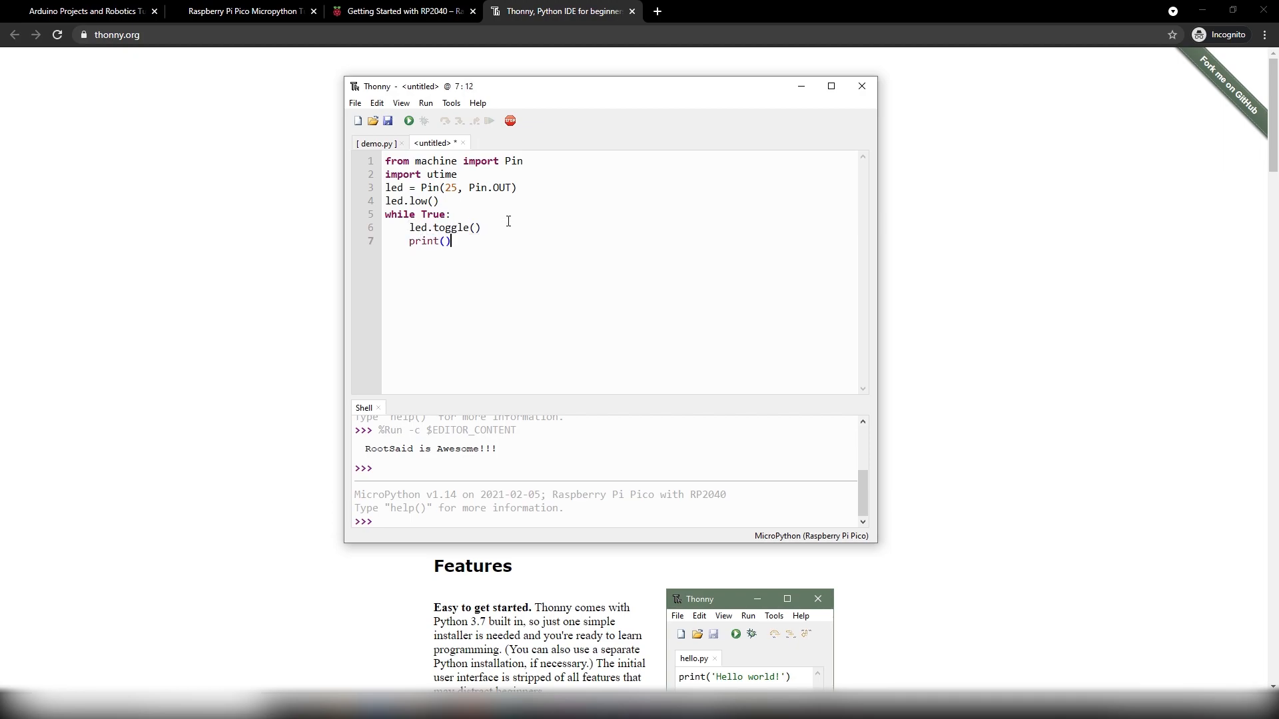
type("\"Toggling LED\"")
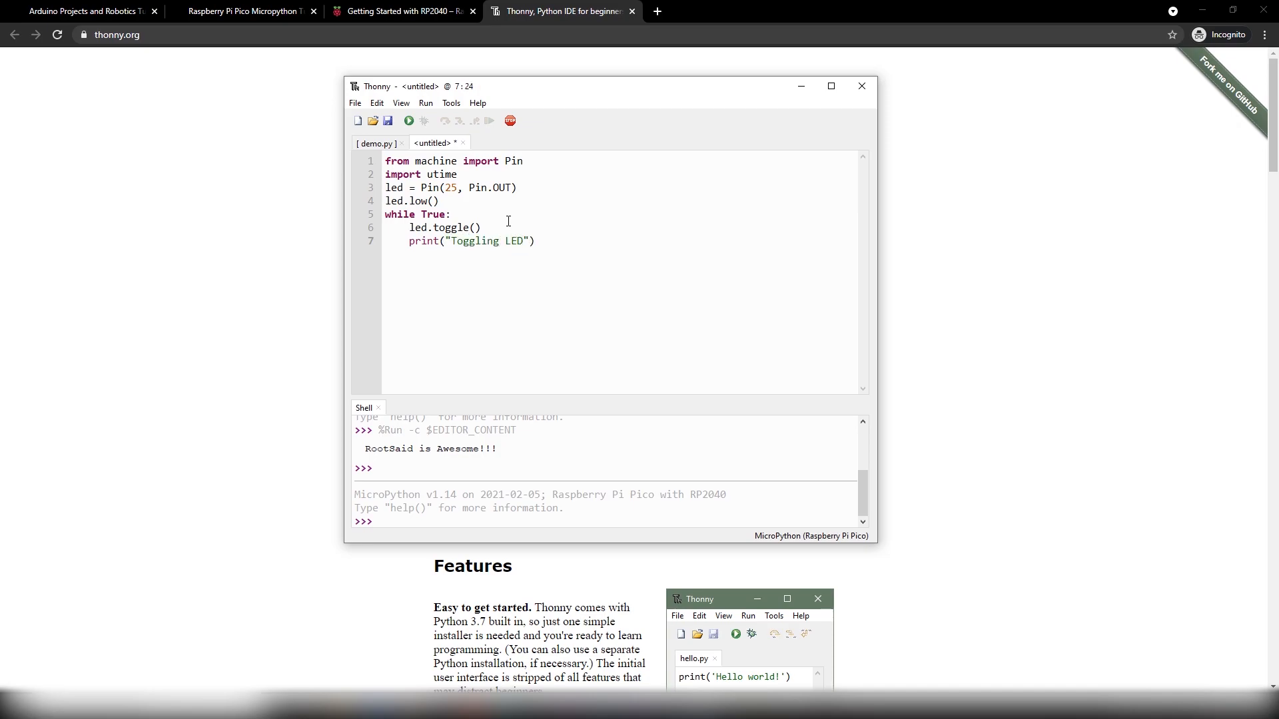
type("utime")
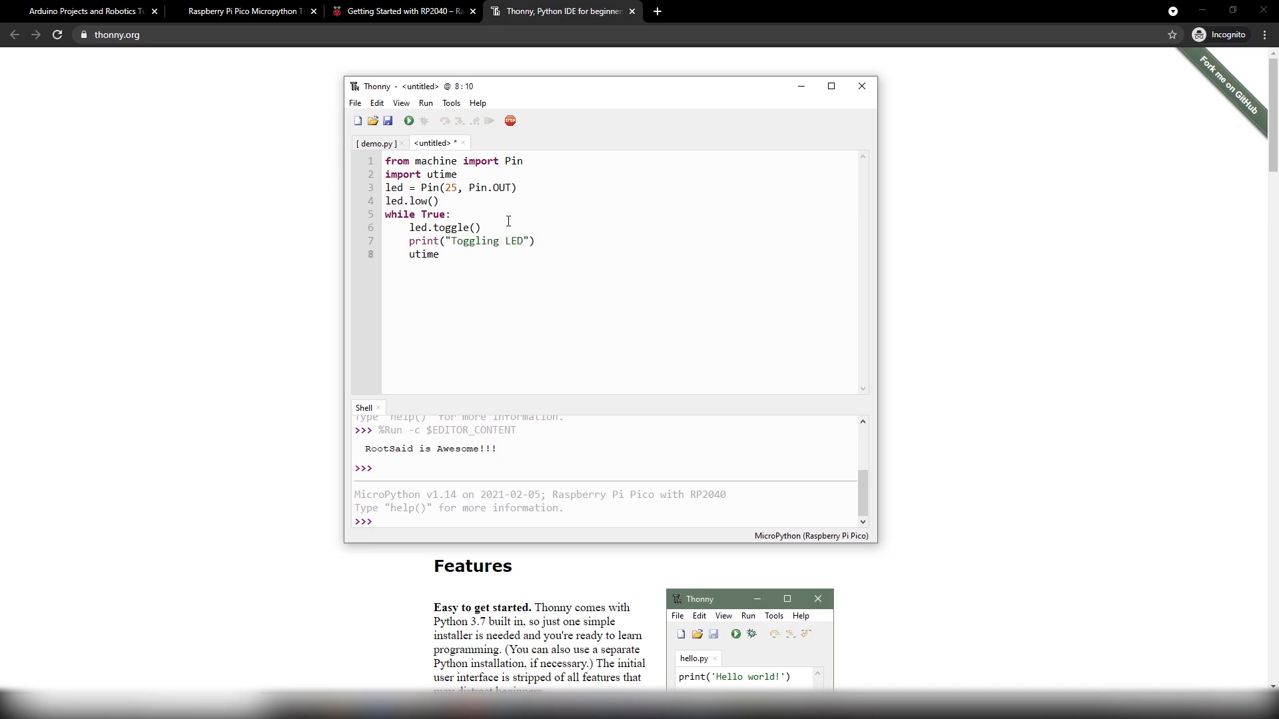
type(".sleep(1)")
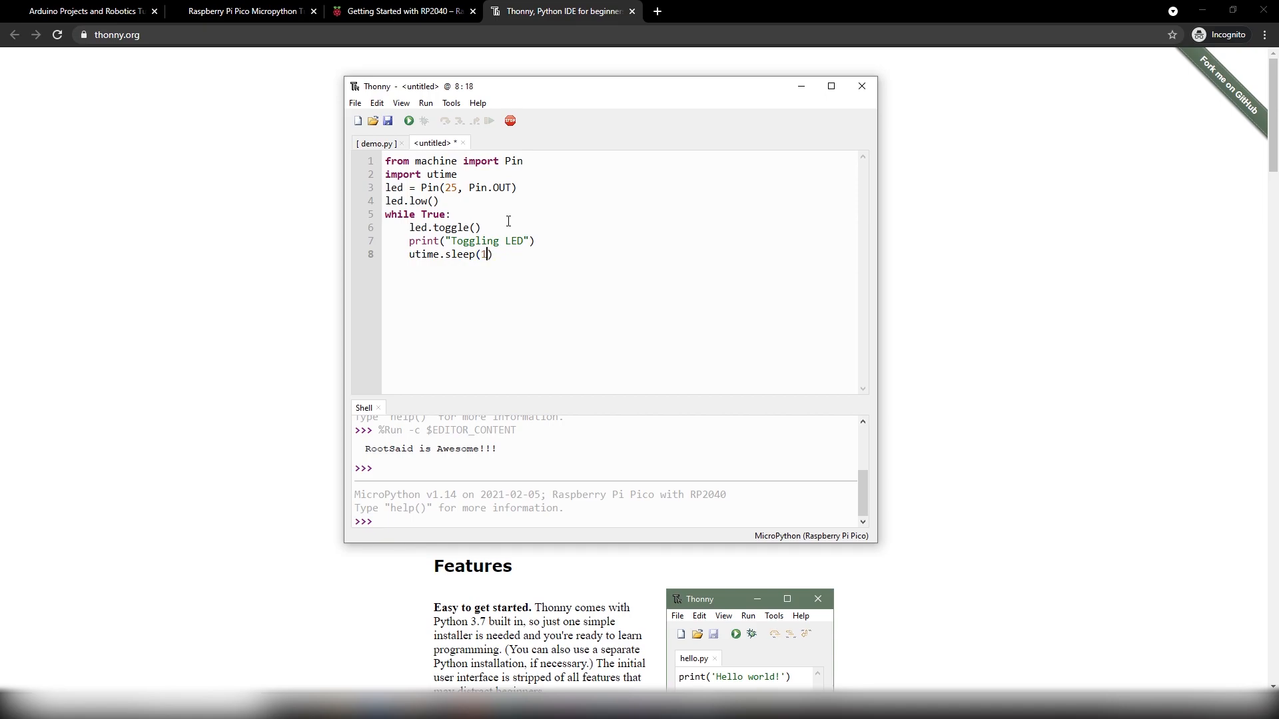
mouse_move(409, 121)
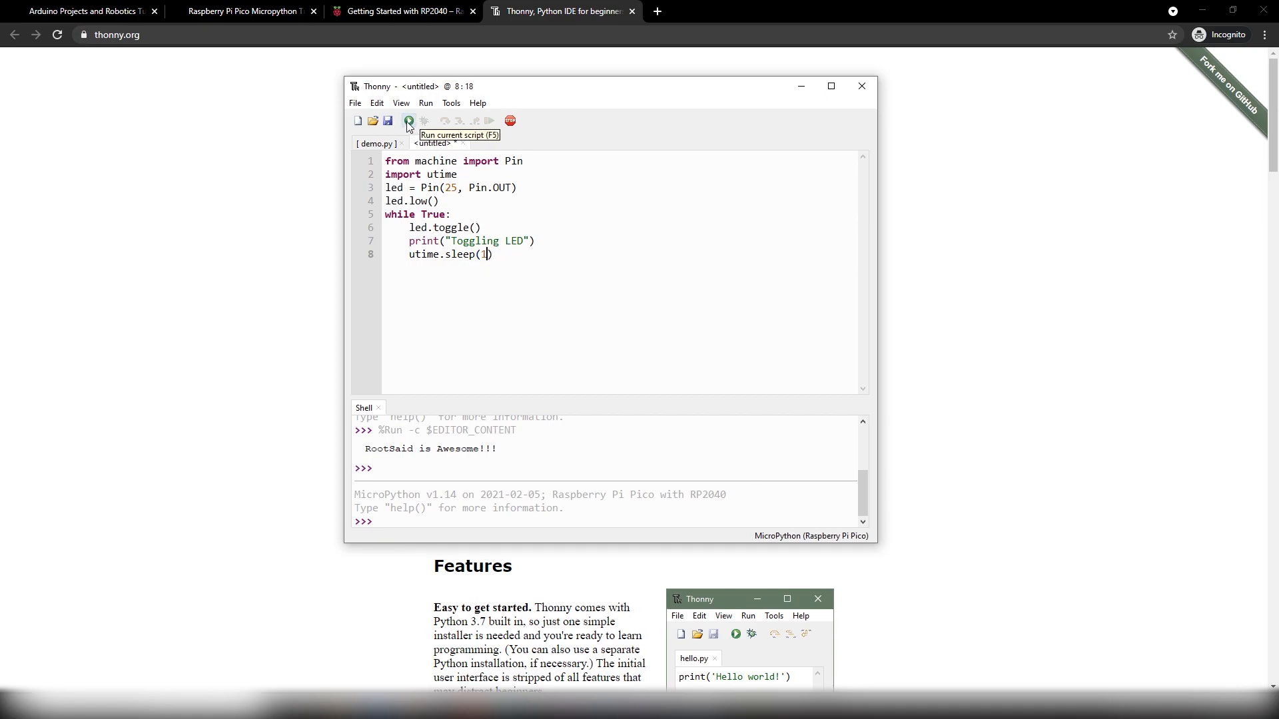
Step: Run the script, saving it to the Raspberry Pi Pico as LED Demo.py
left_click(409, 121)
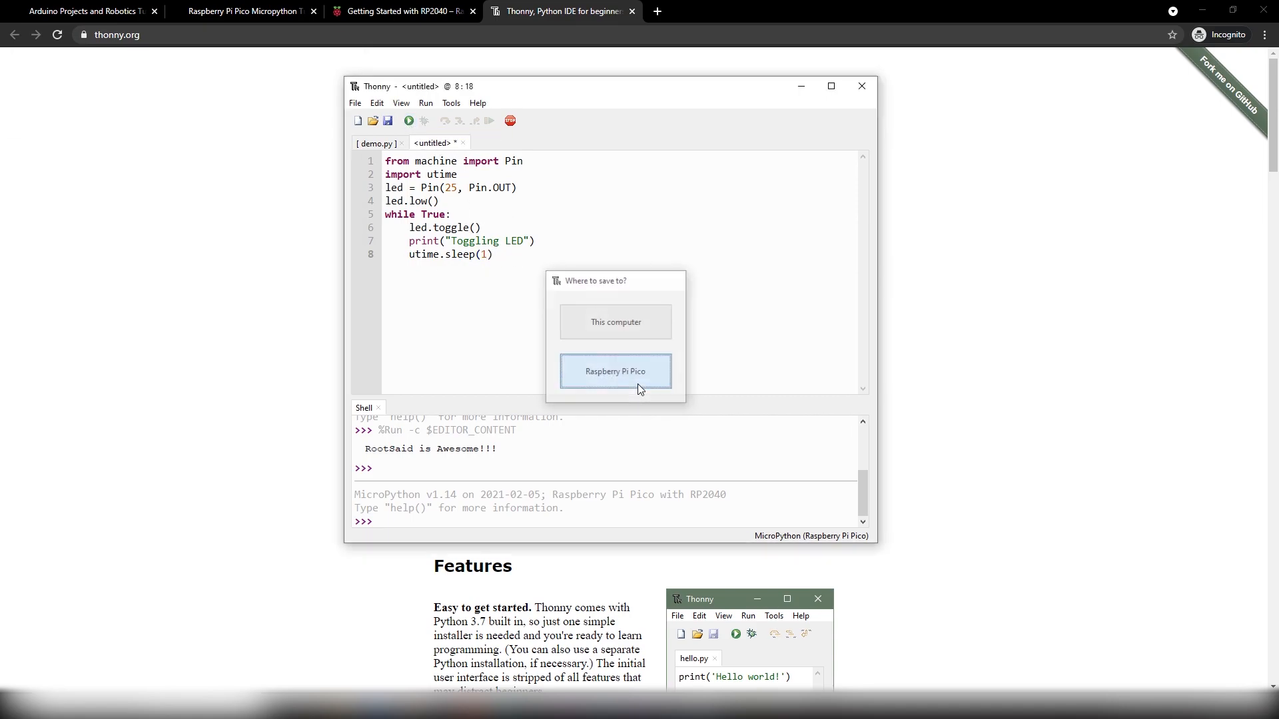
left_click(615, 371)
type("LED Demo.py")
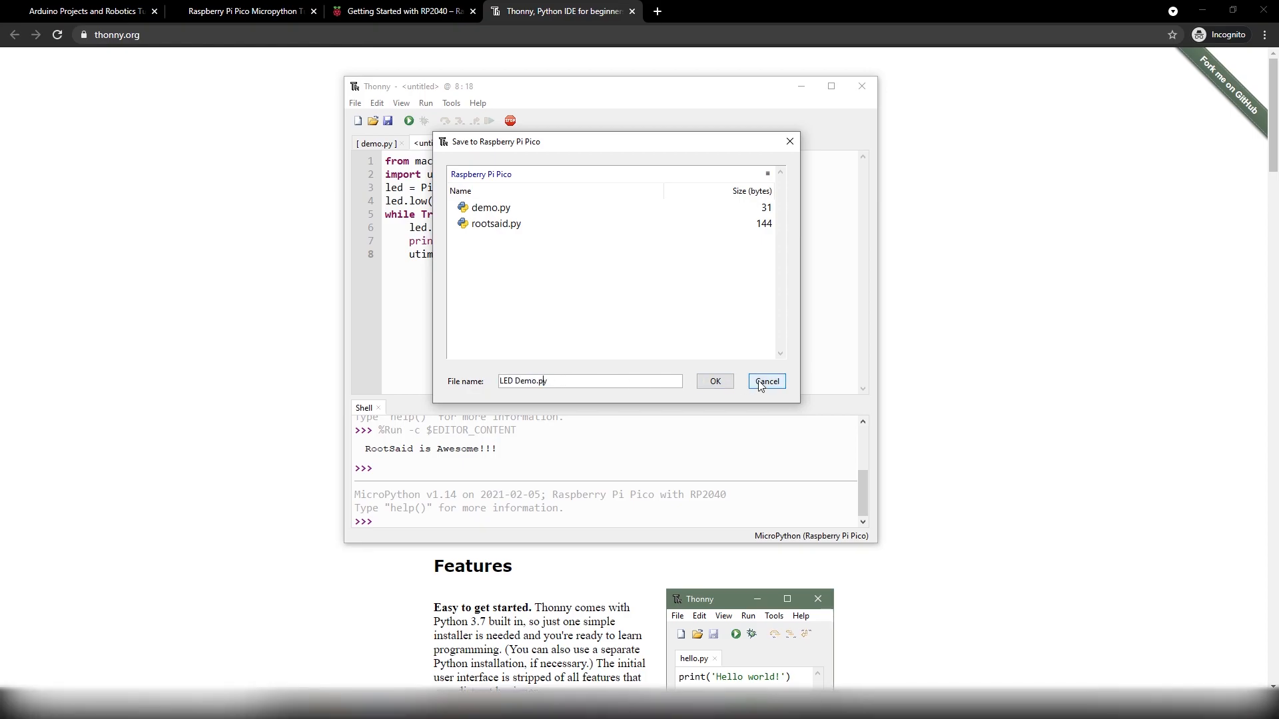
left_click(714, 381)
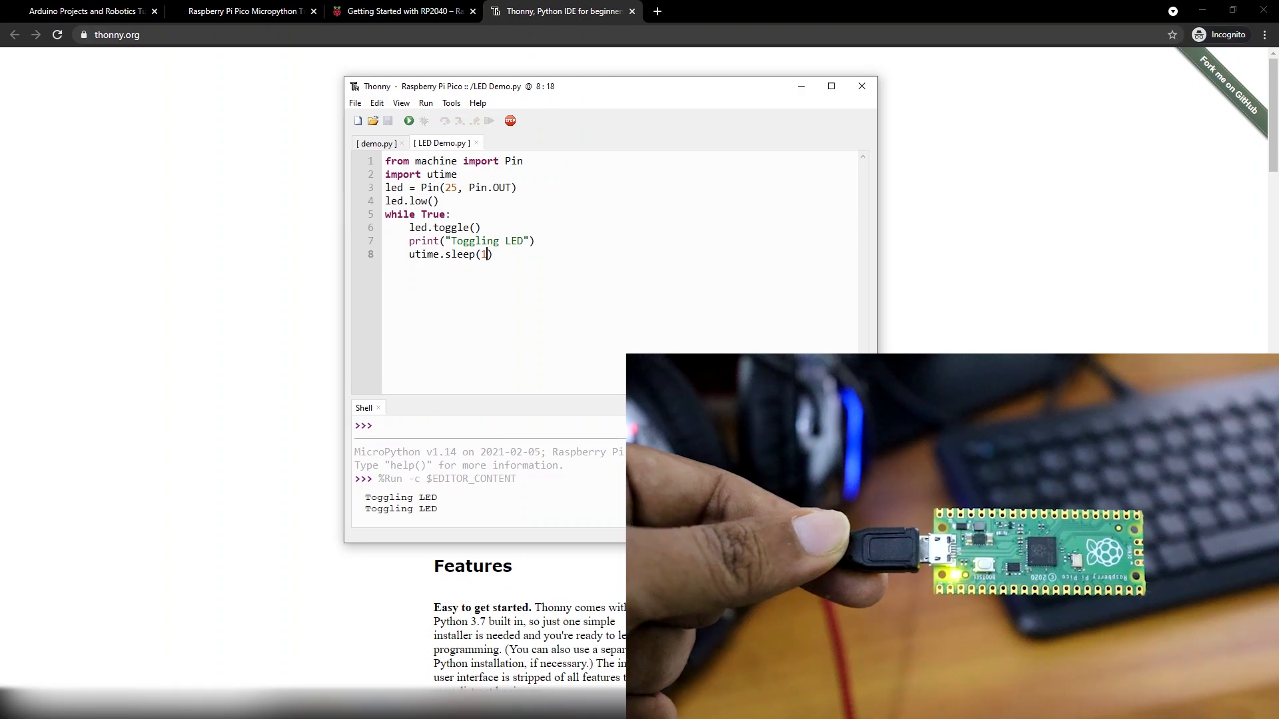